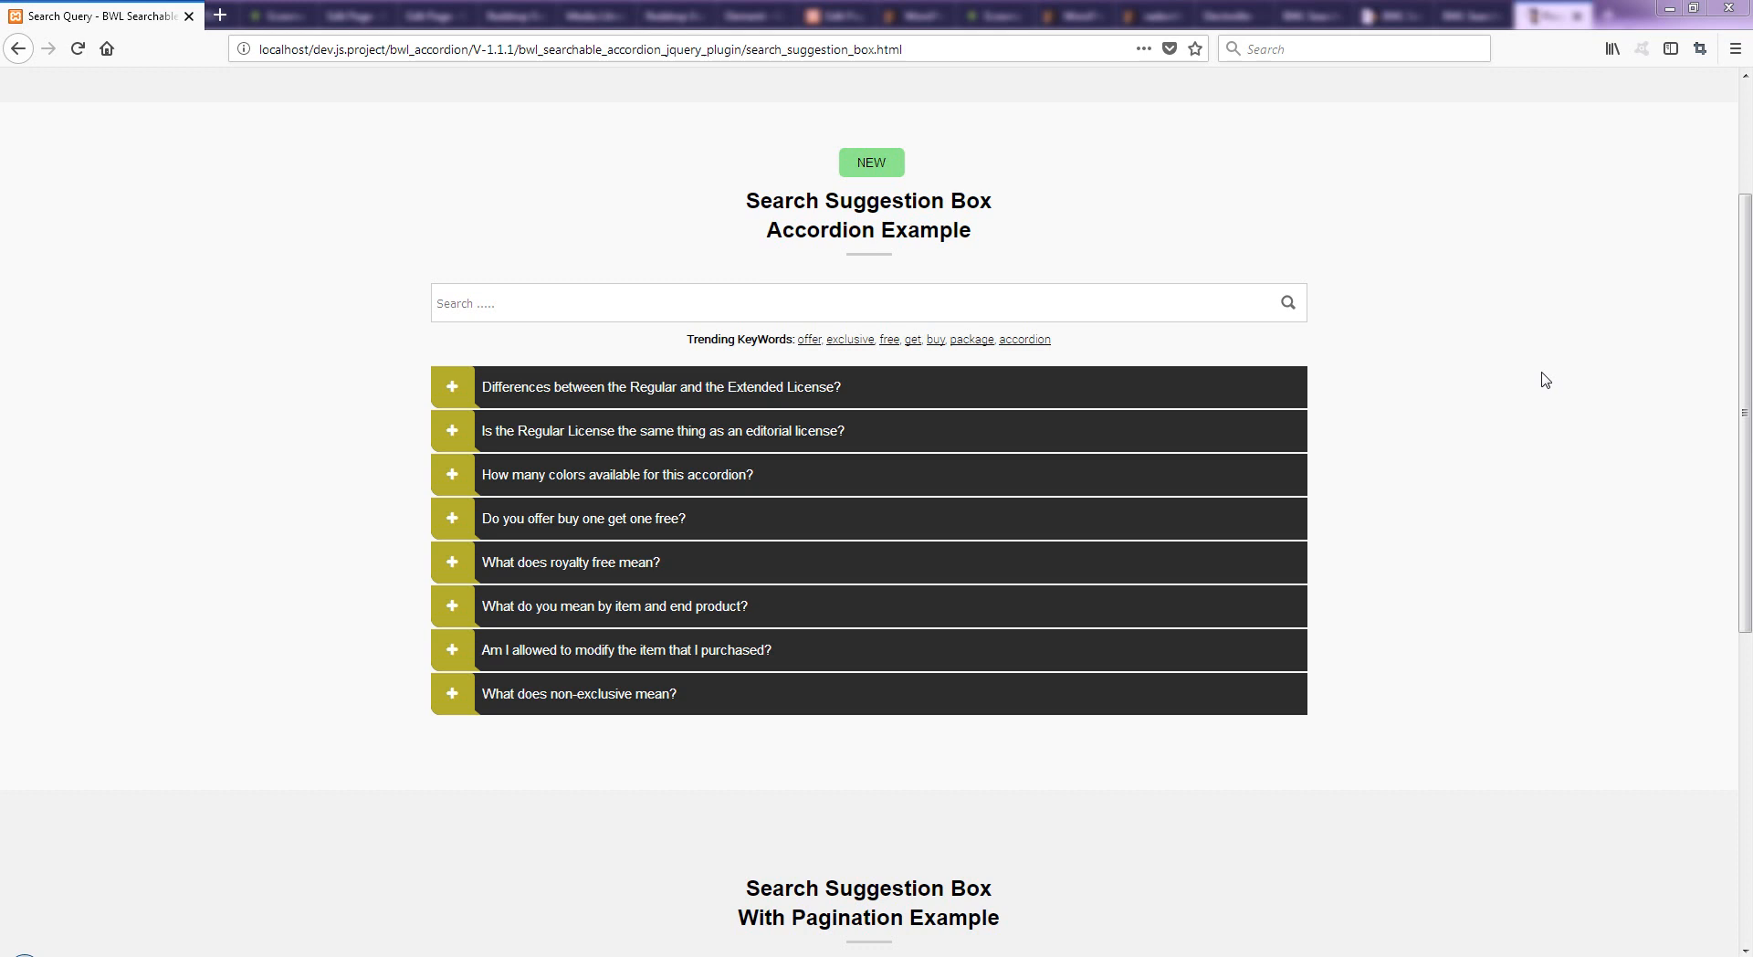
mouse_move(1526, 376)
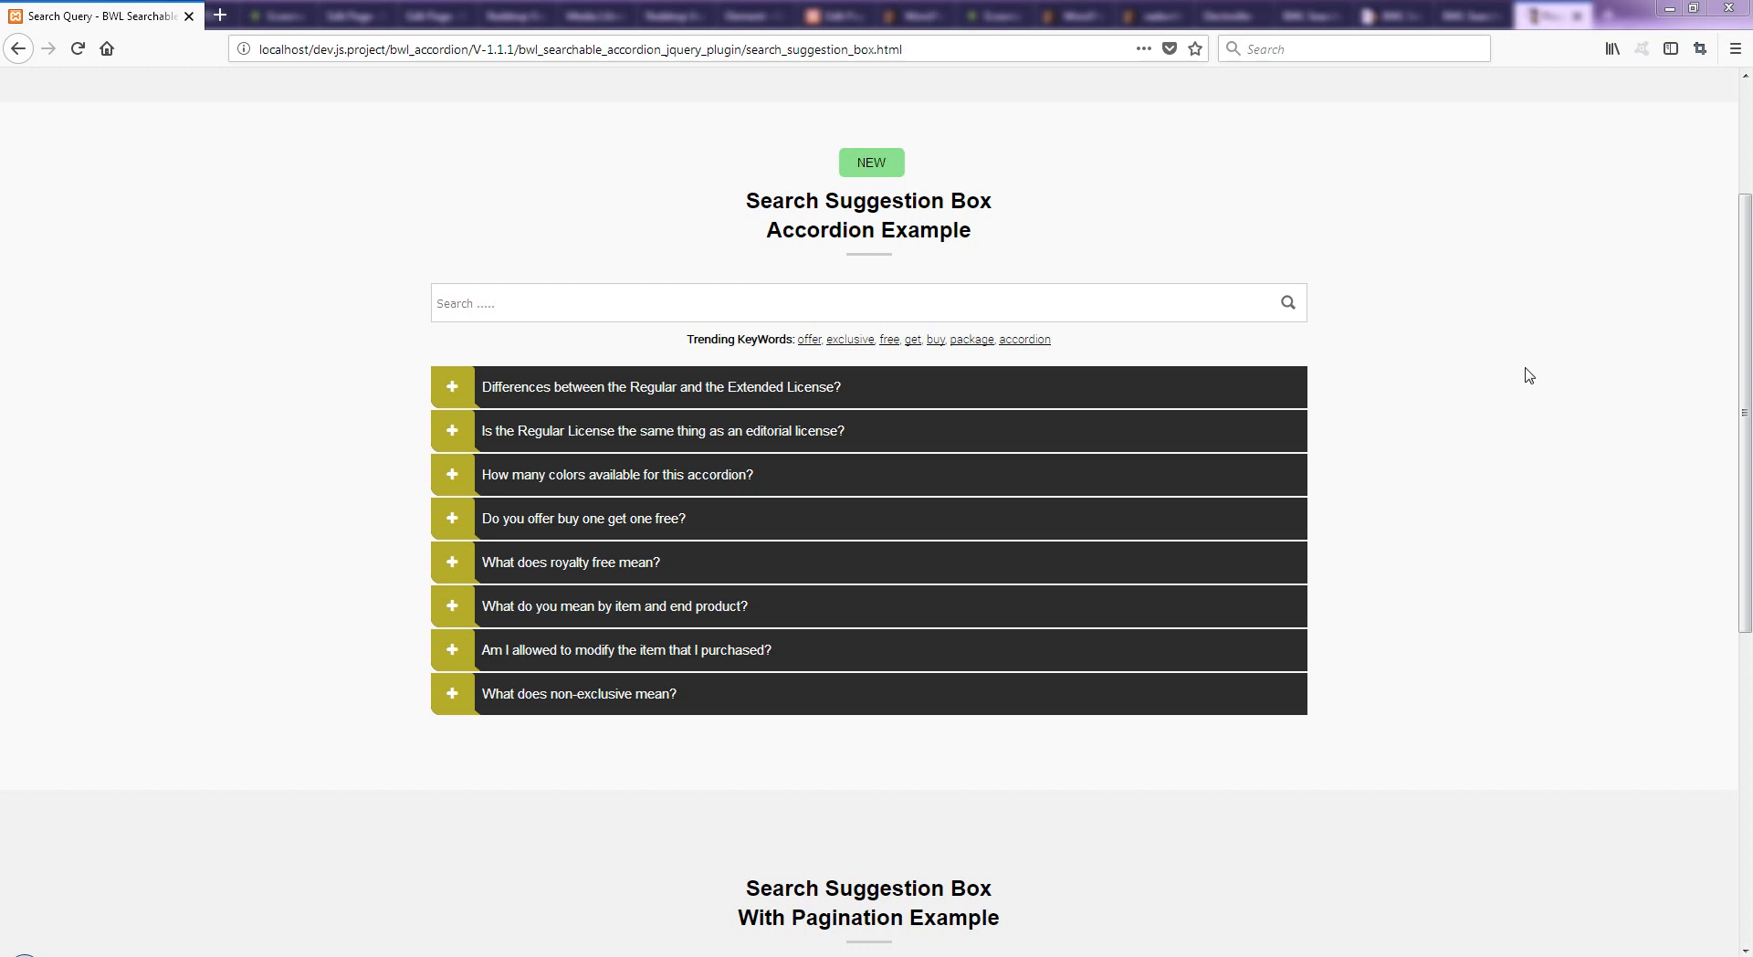
mouse_move(1490, 375)
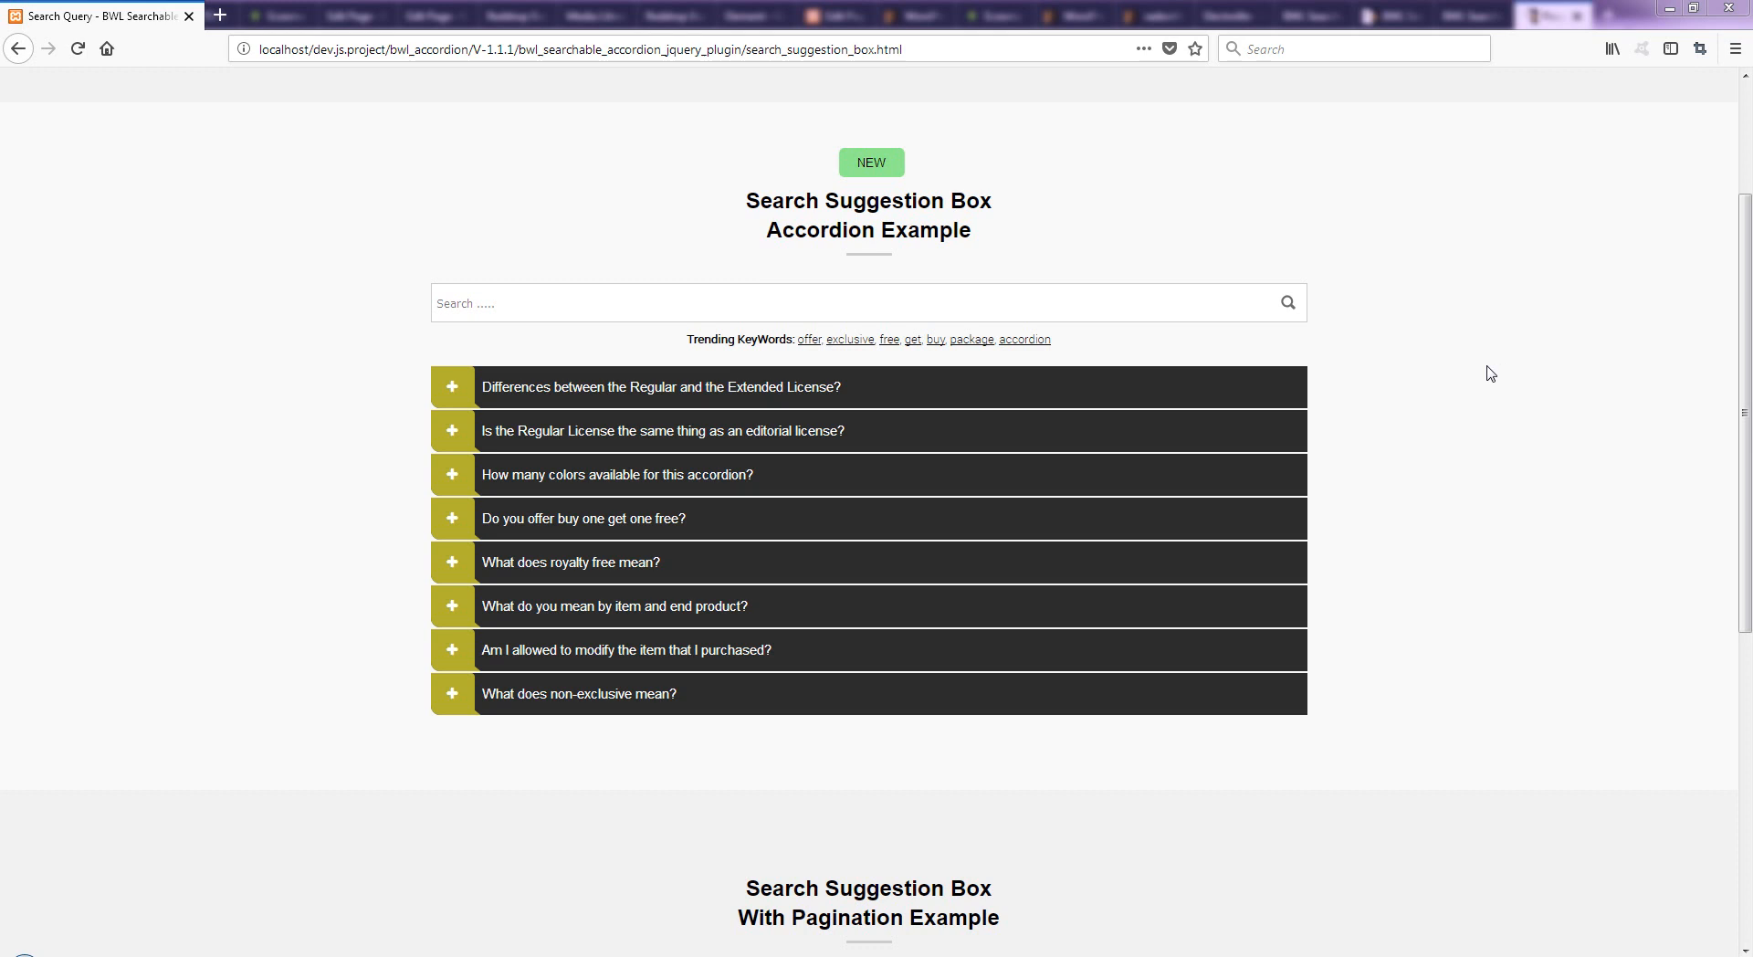
mouse_move(281, 933)
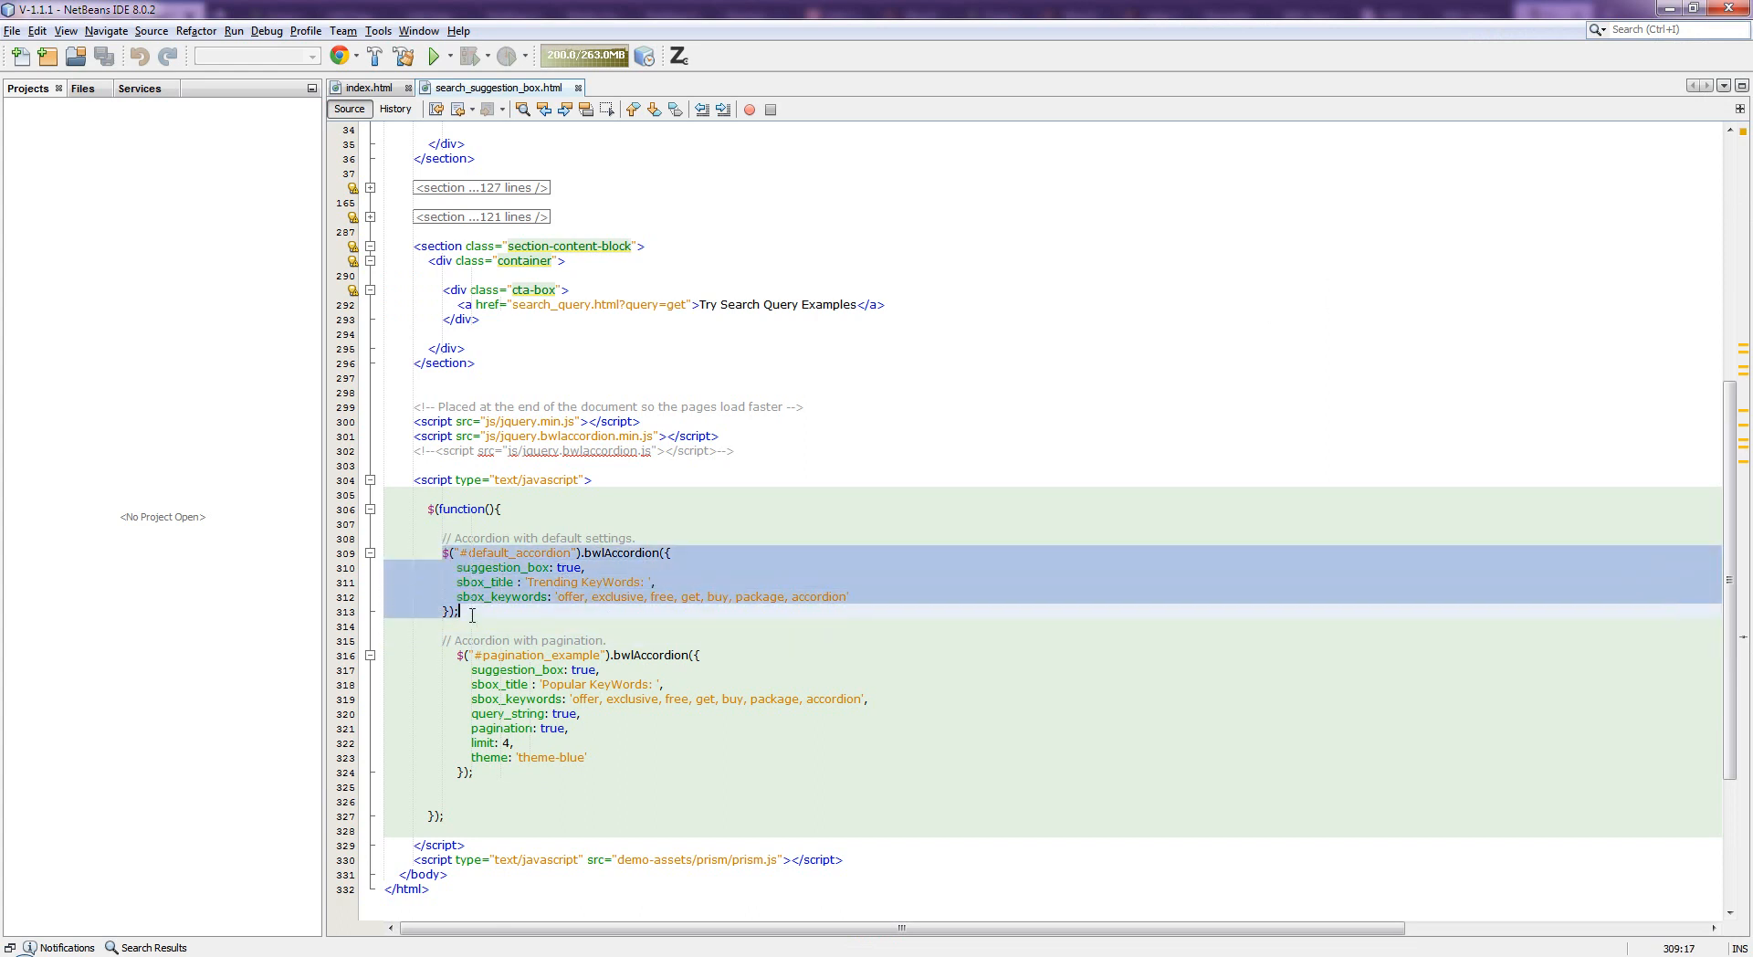
Add 'faq, ' before 'offer' in sbox_keywords, save, and return to the browser demo.
click(473, 612)
text(faq)
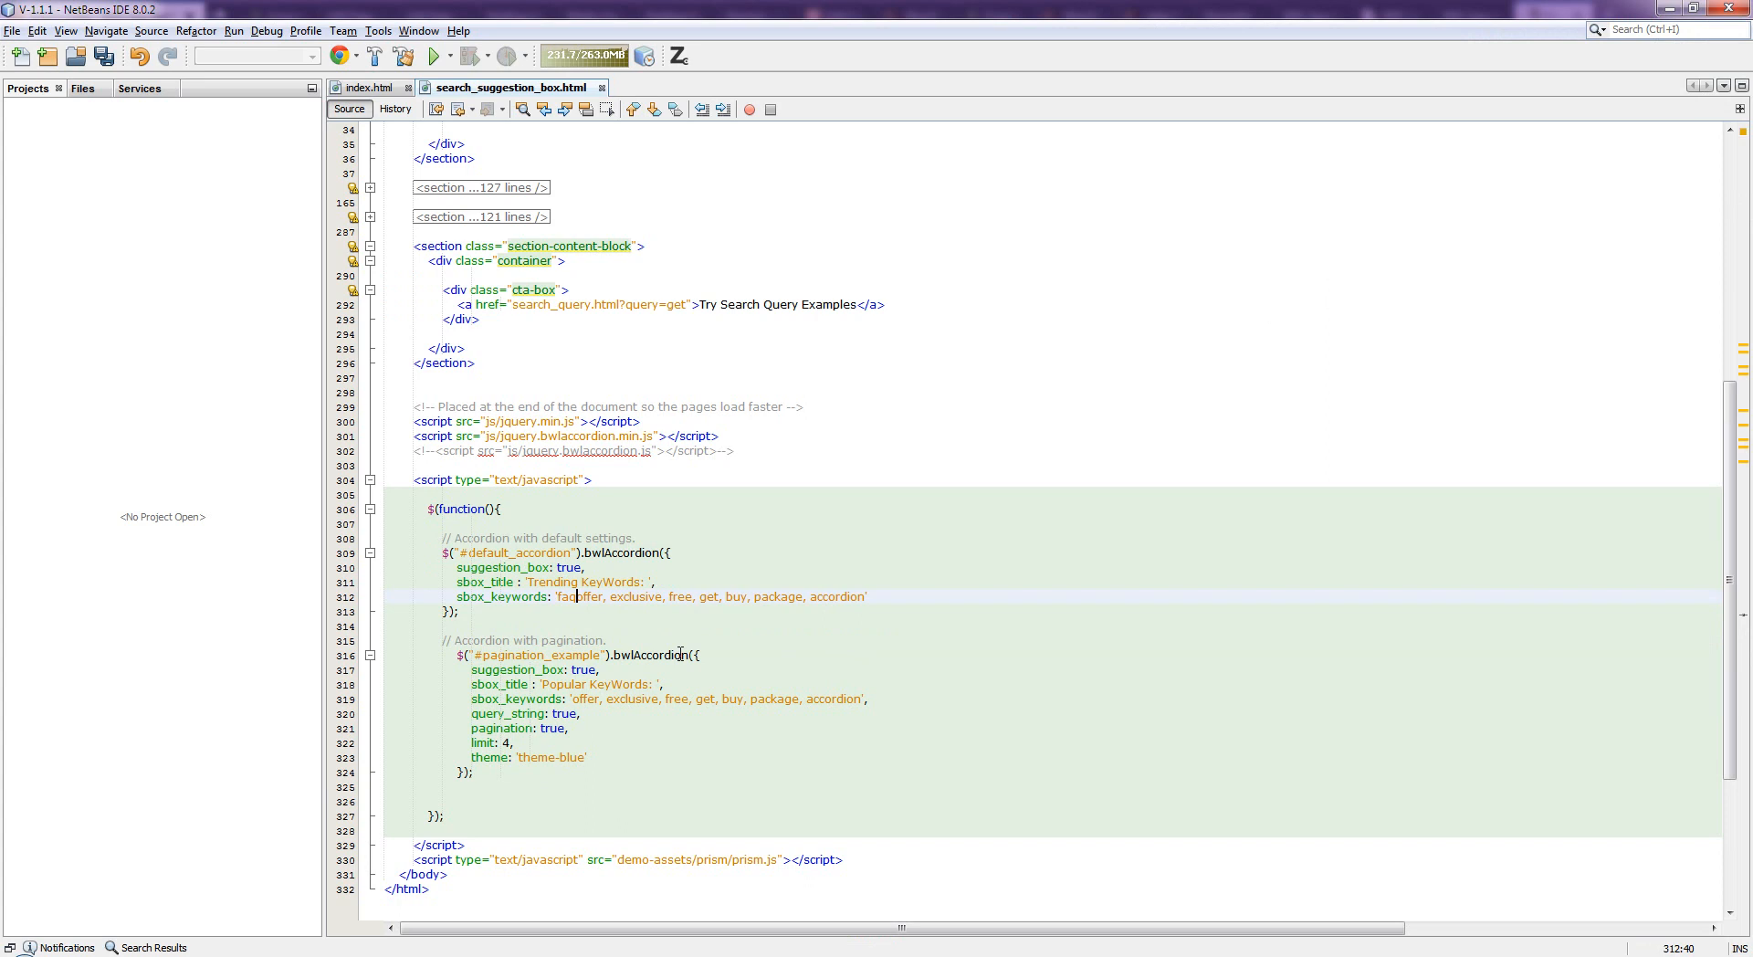
key(ctrl+s)
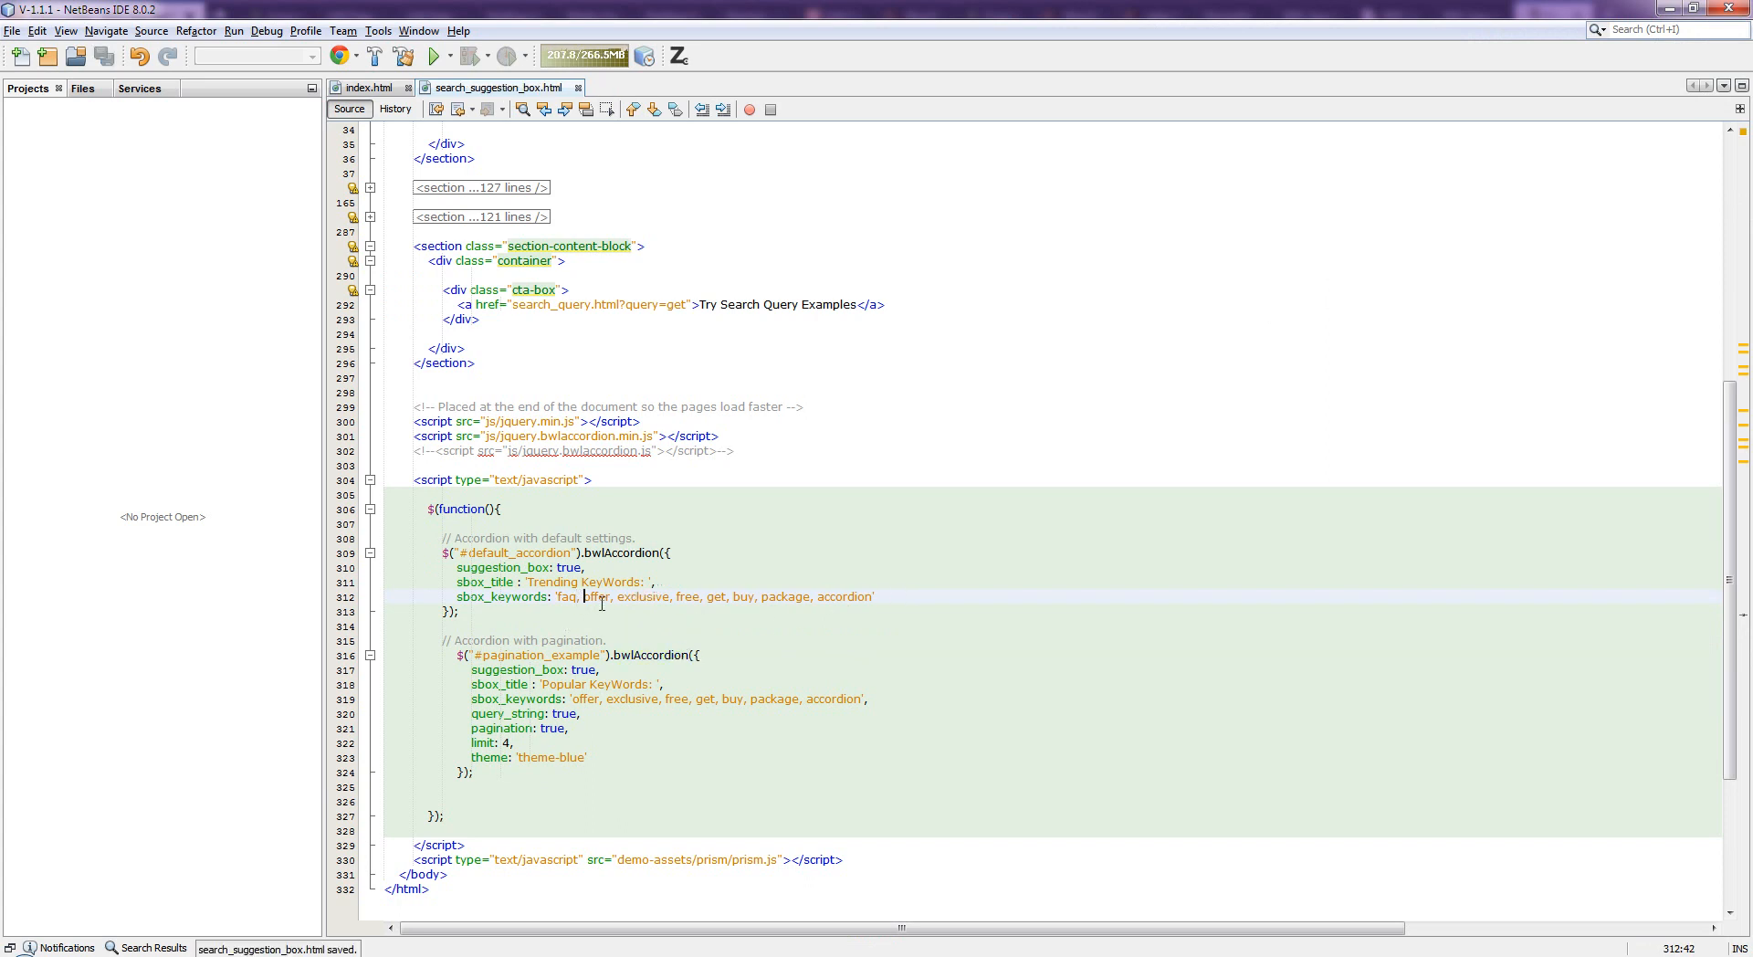
click(559, 595)
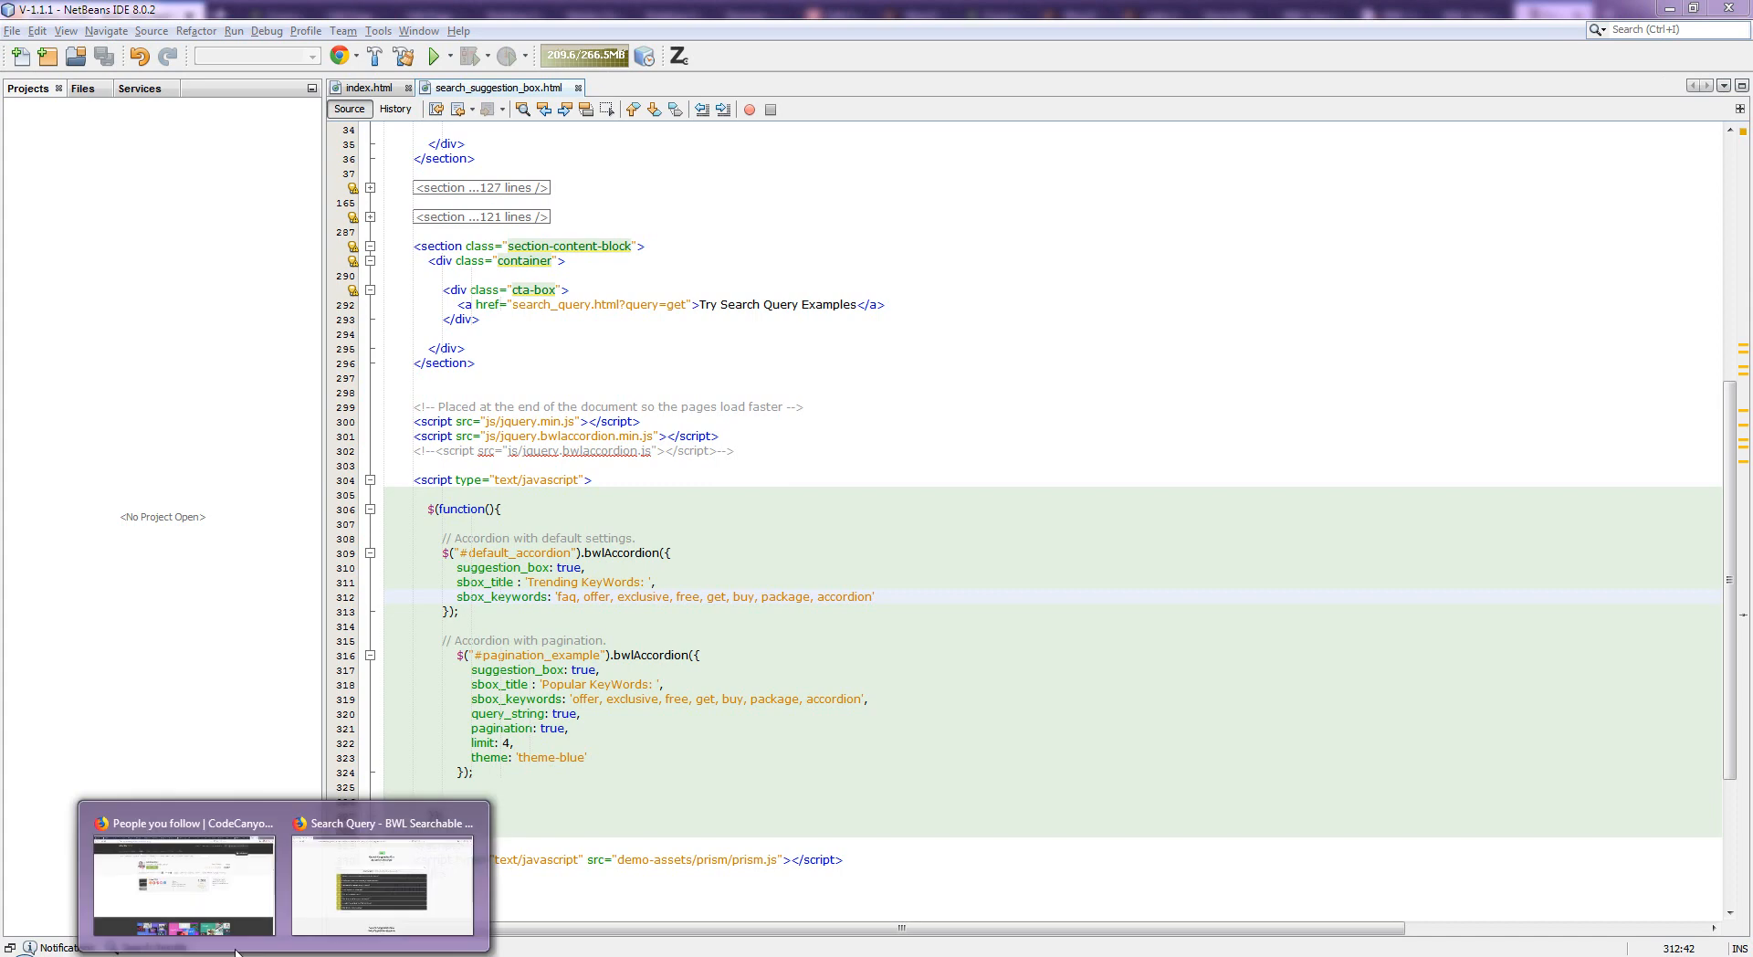
click(382, 884)
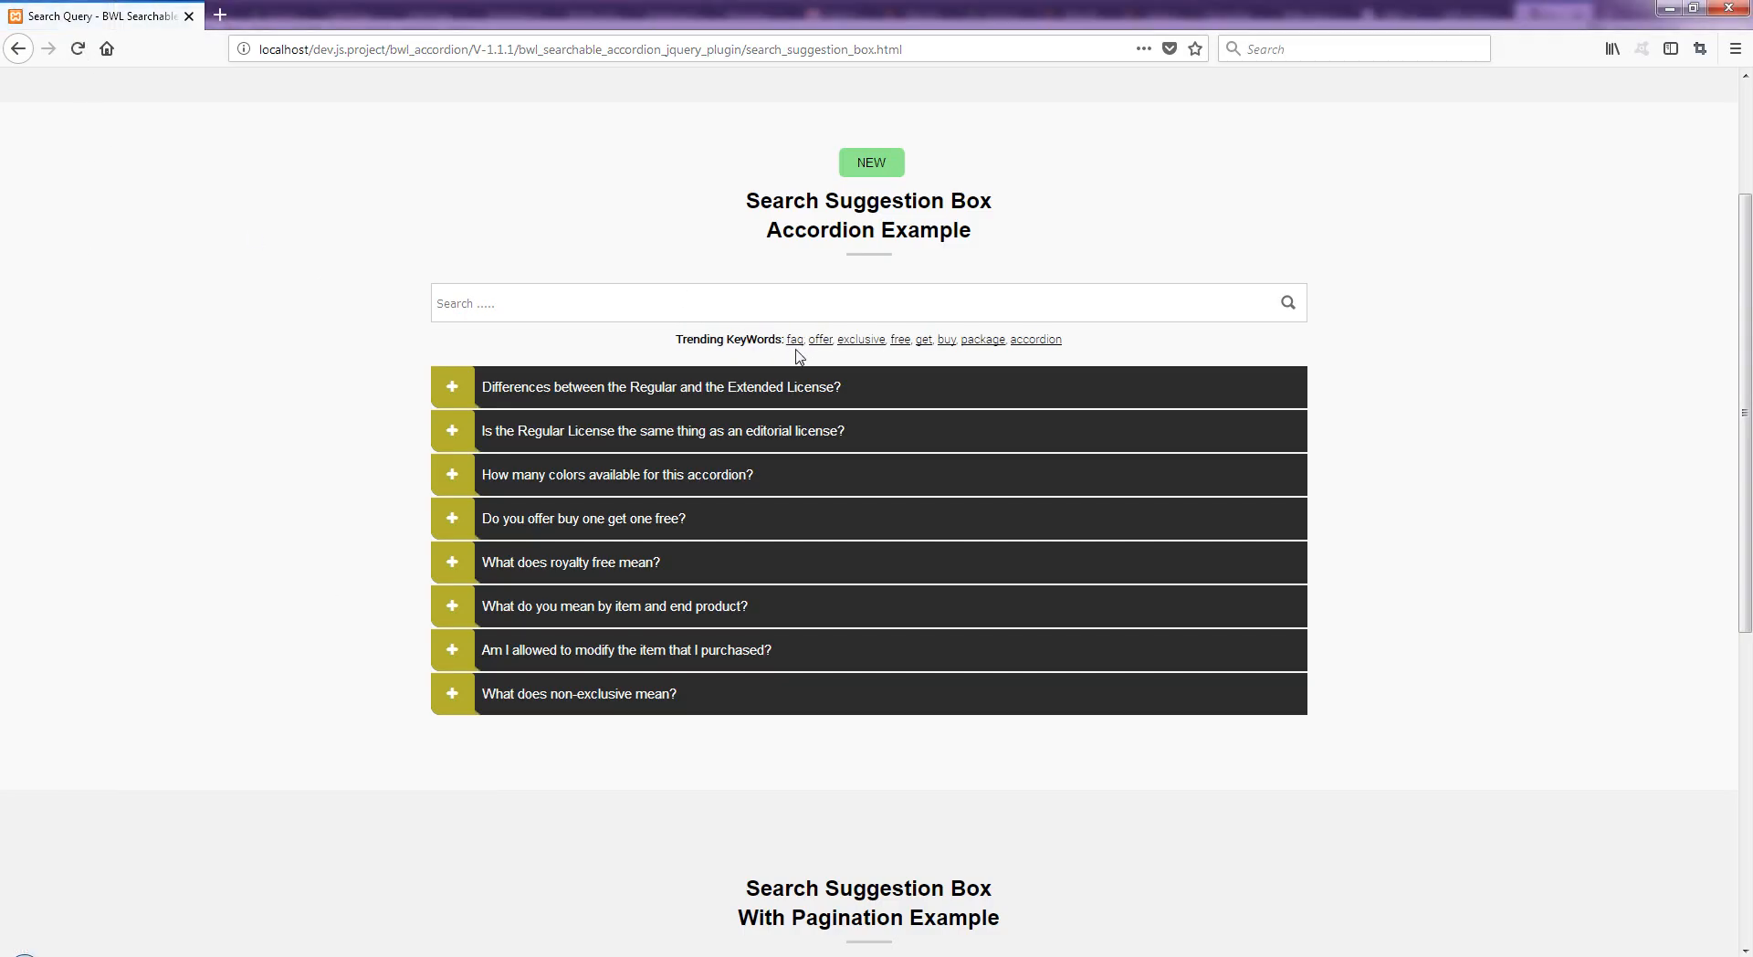
mouse_move(795, 342)
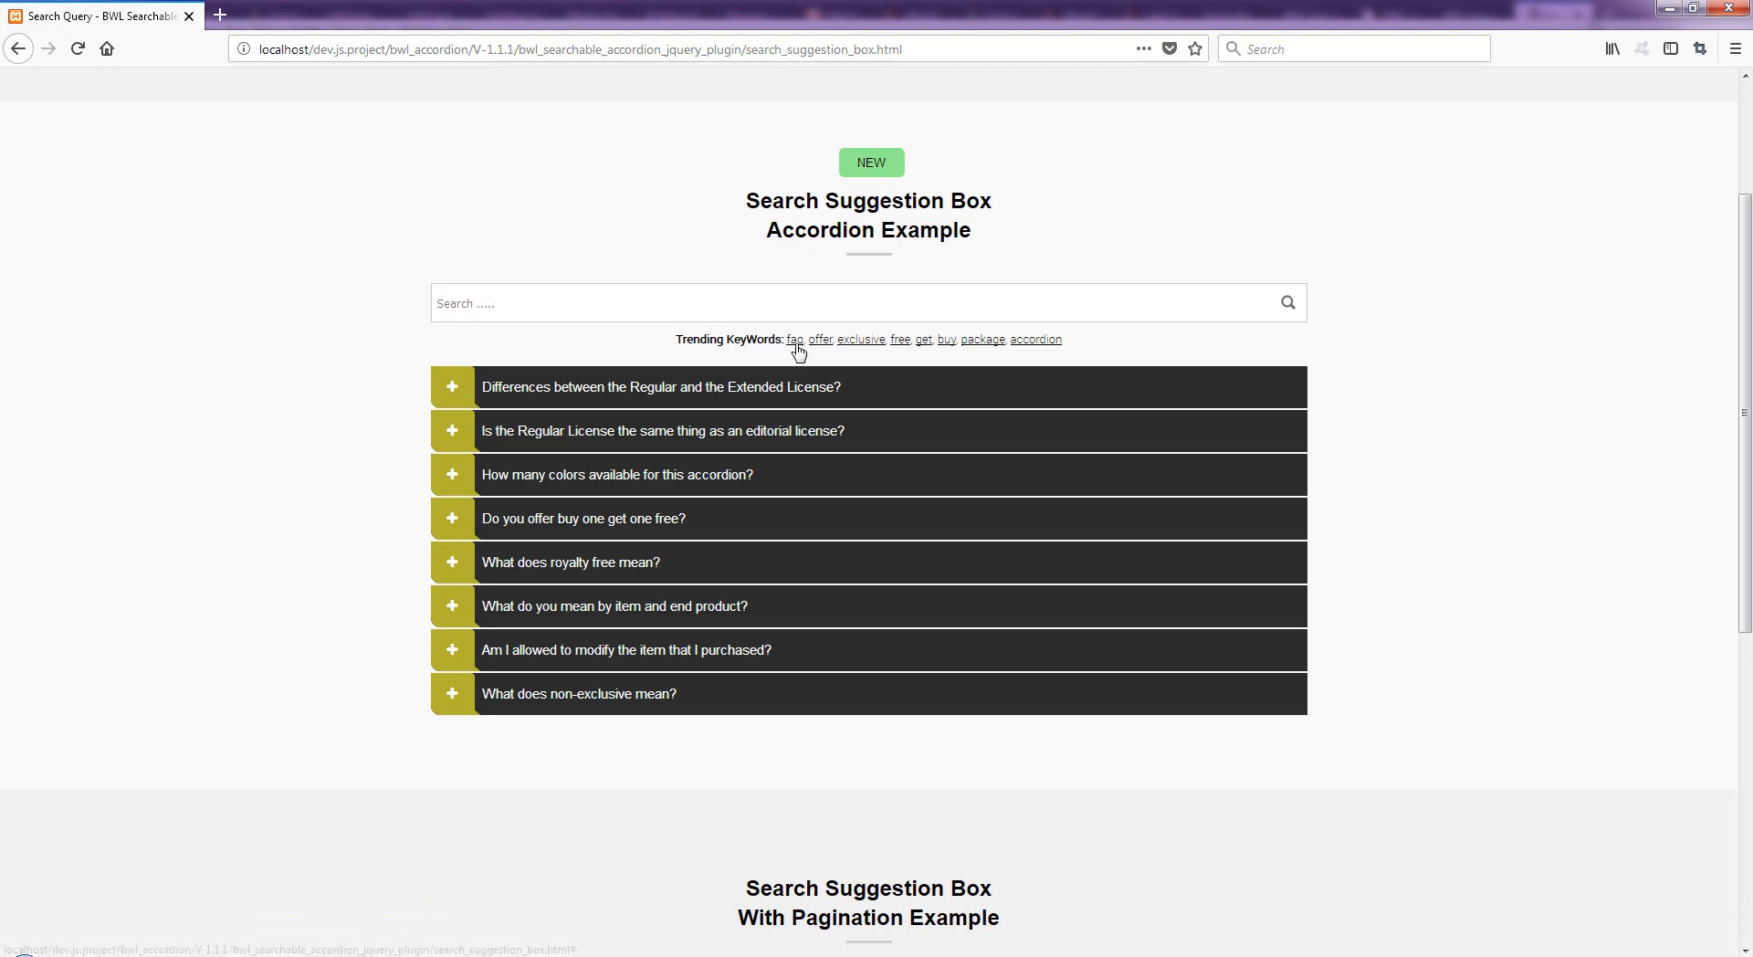
Search the accordion with the faq trending keyword (2 items found), then clear the search.
click(792, 338)
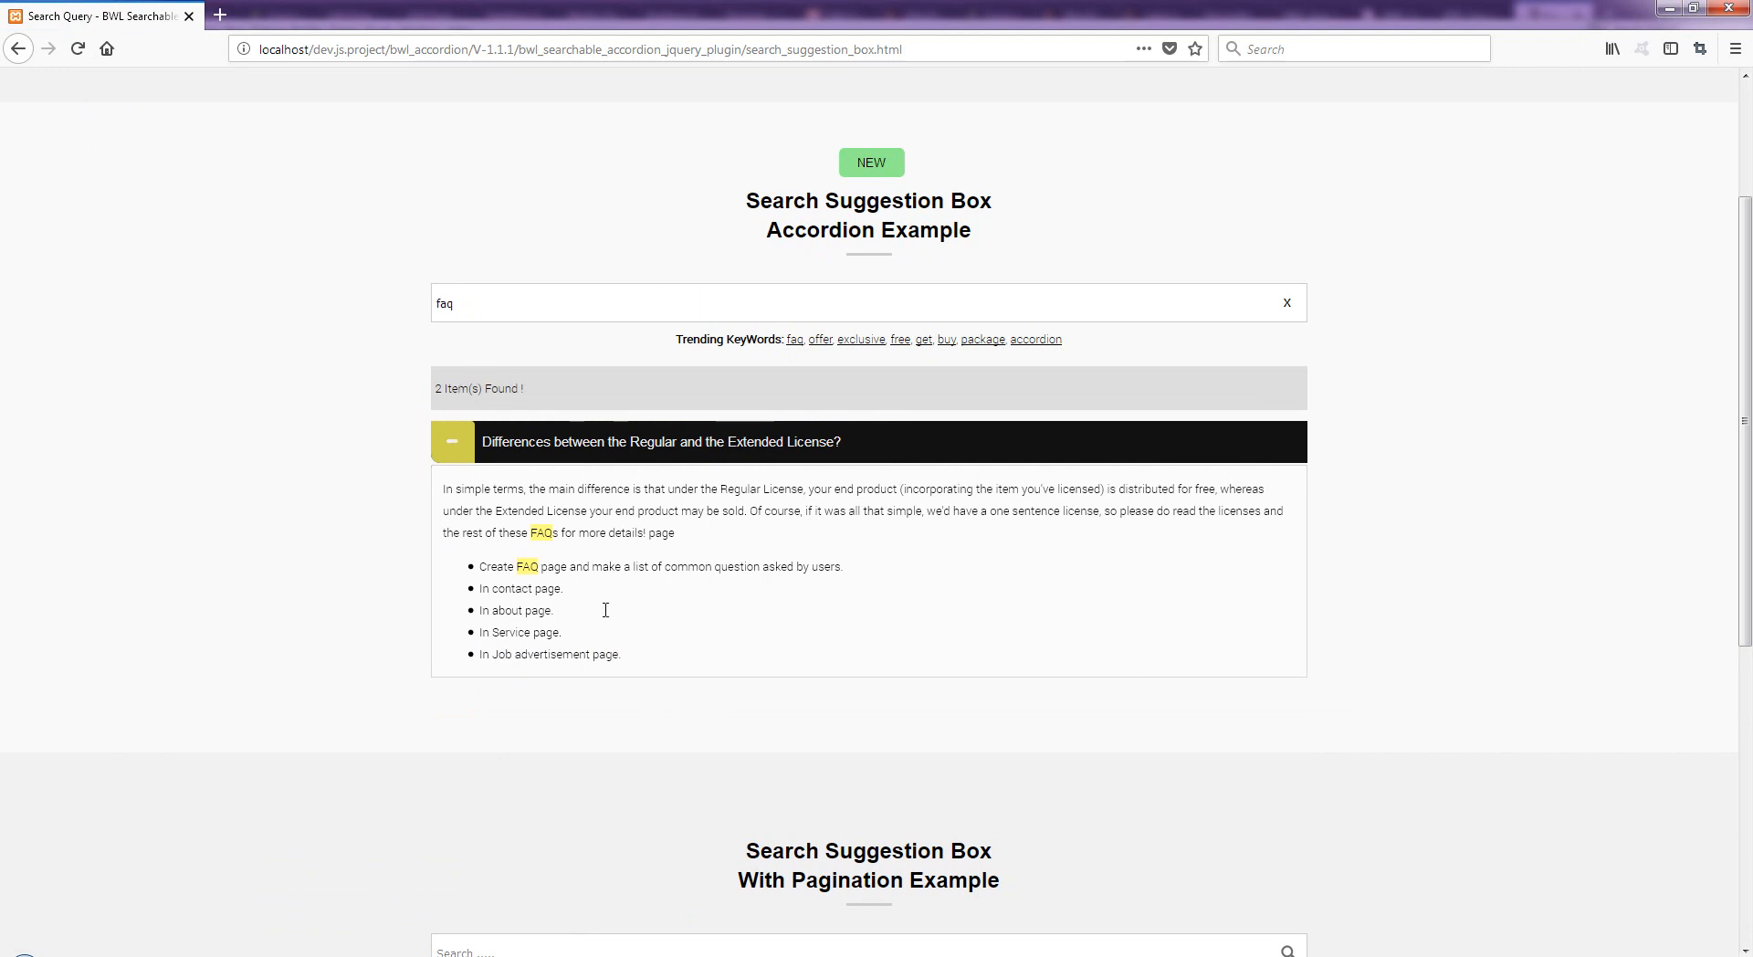
mouse_move(800, 672)
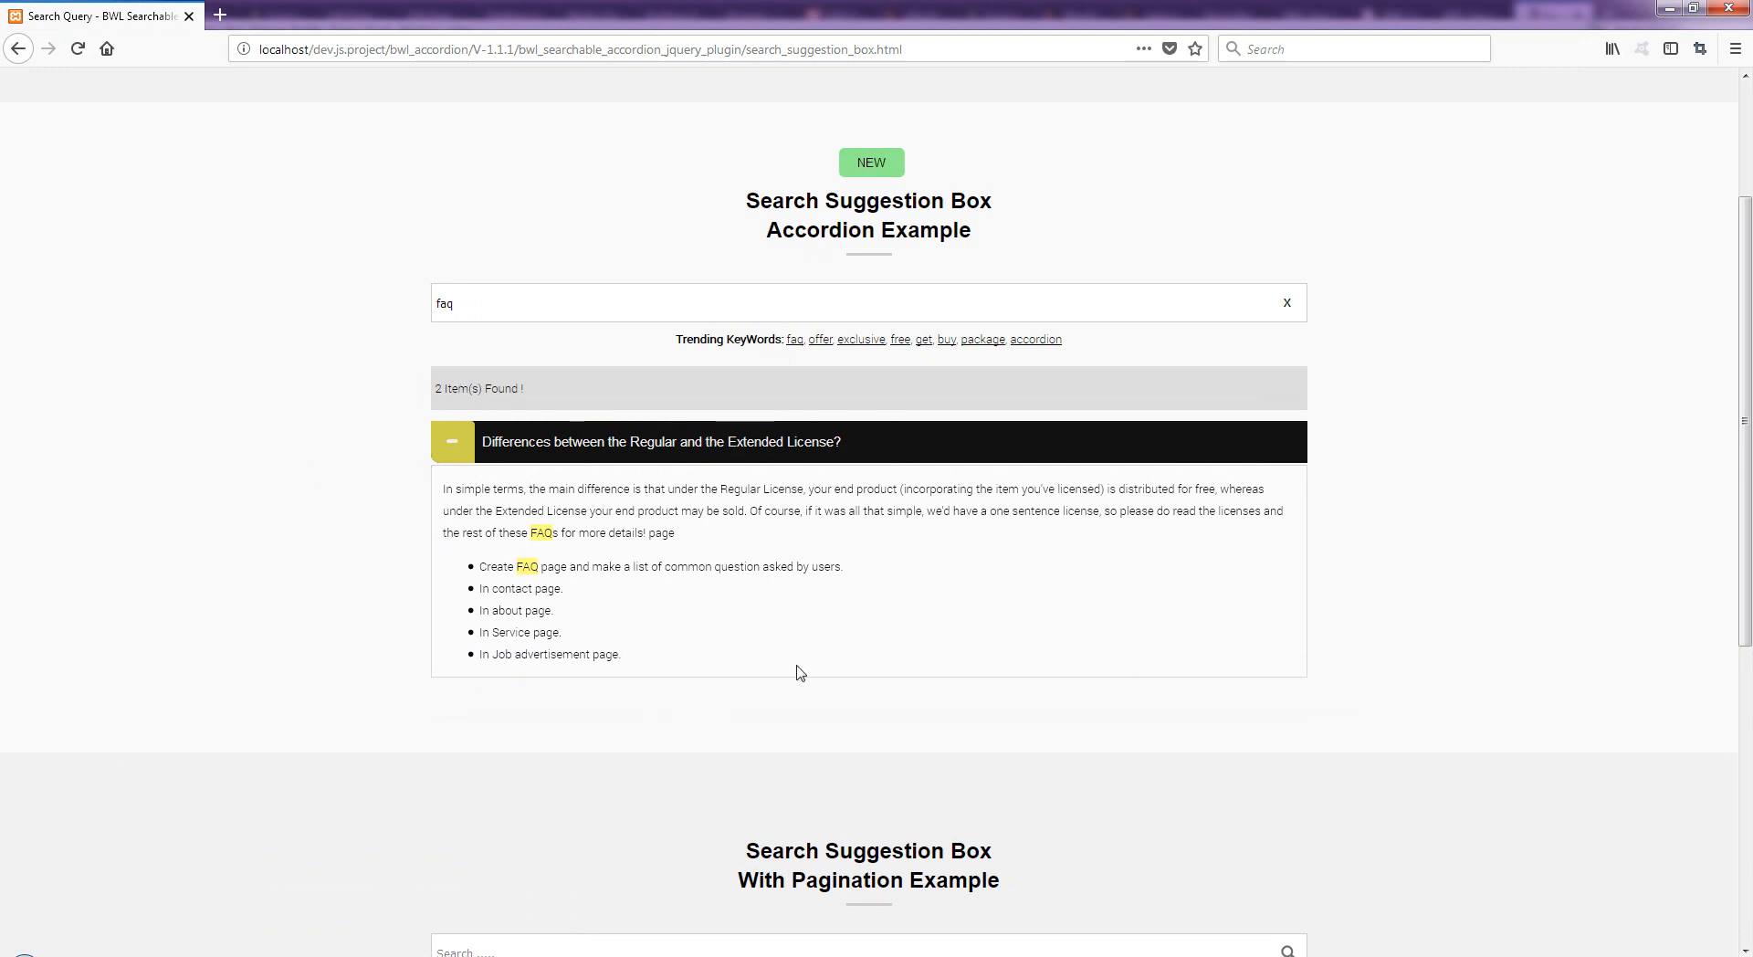
mouse_move(1298, 325)
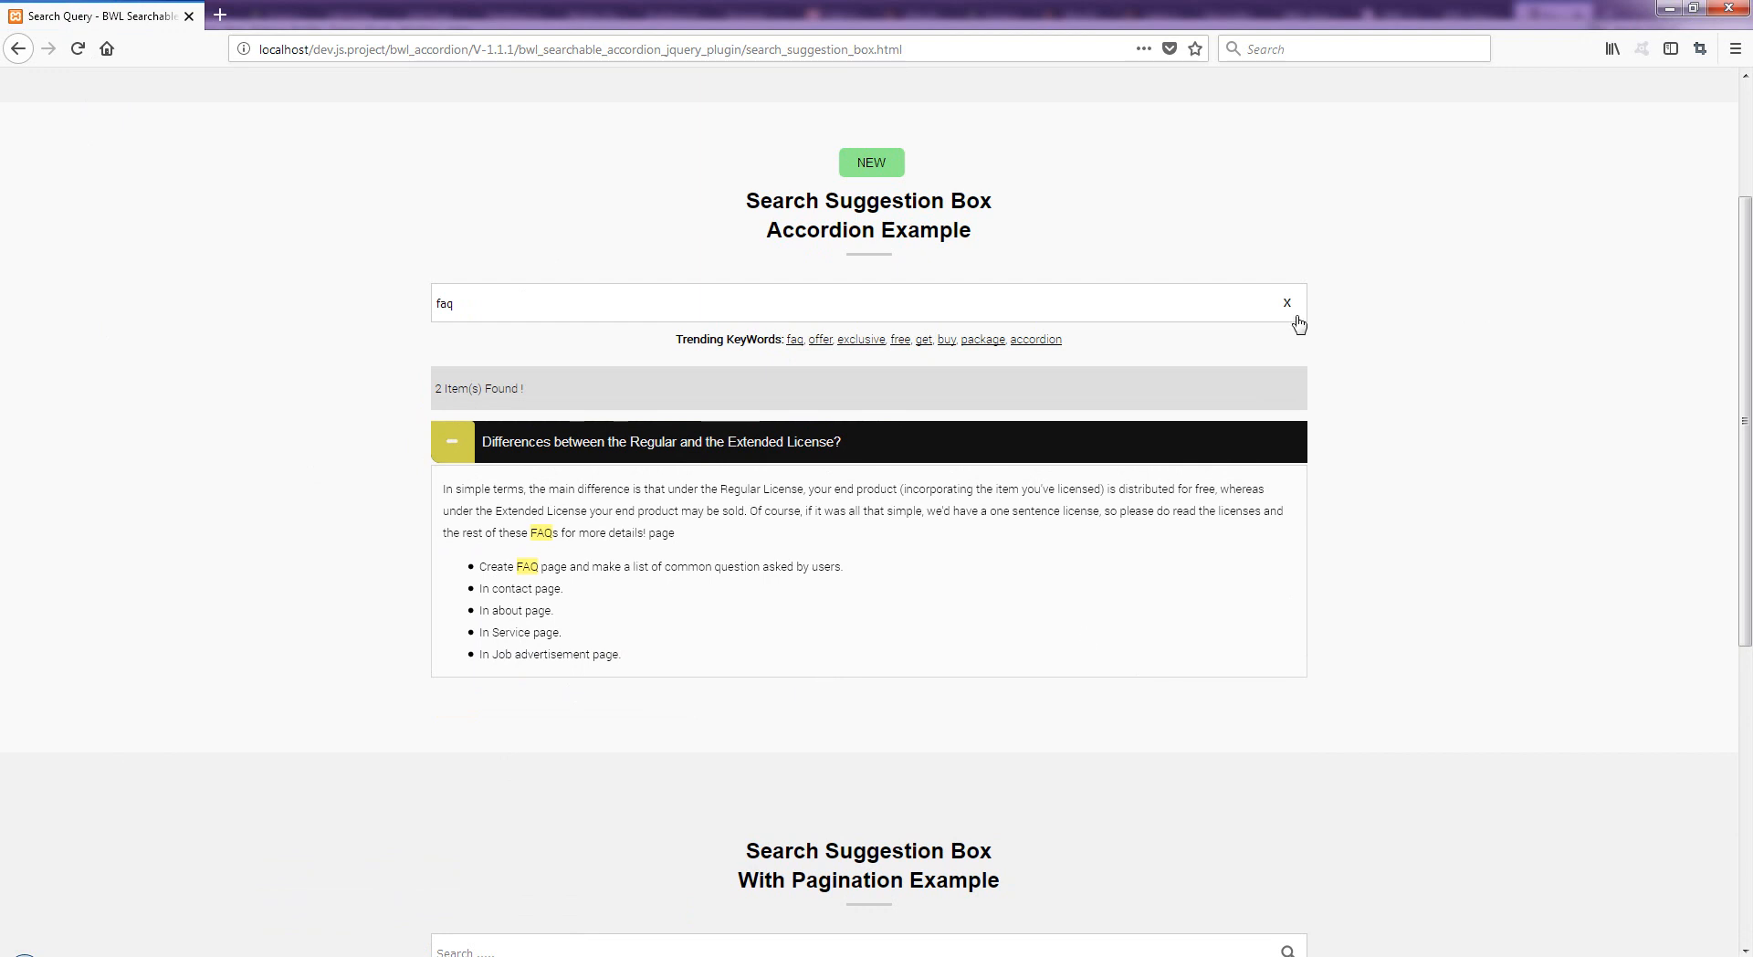
click(1287, 304)
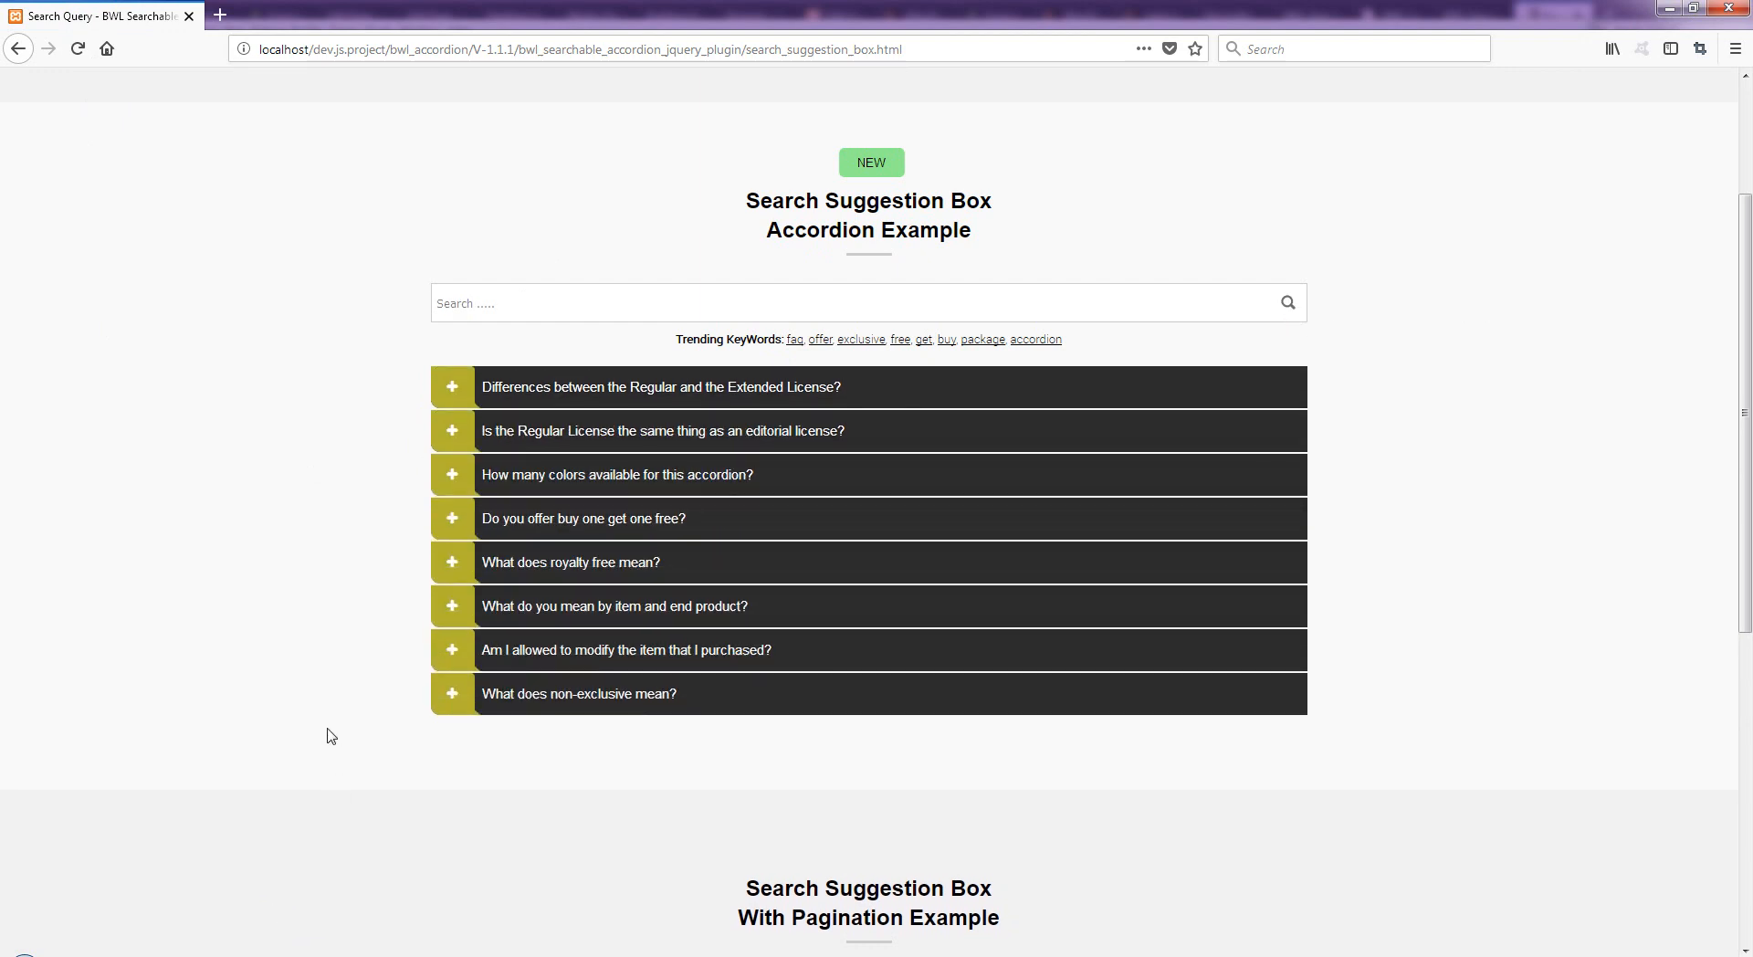
Scroll down to the Search Suggestion Box With Pagination Example and its Popular KeyWords.
scroll(down, 3)
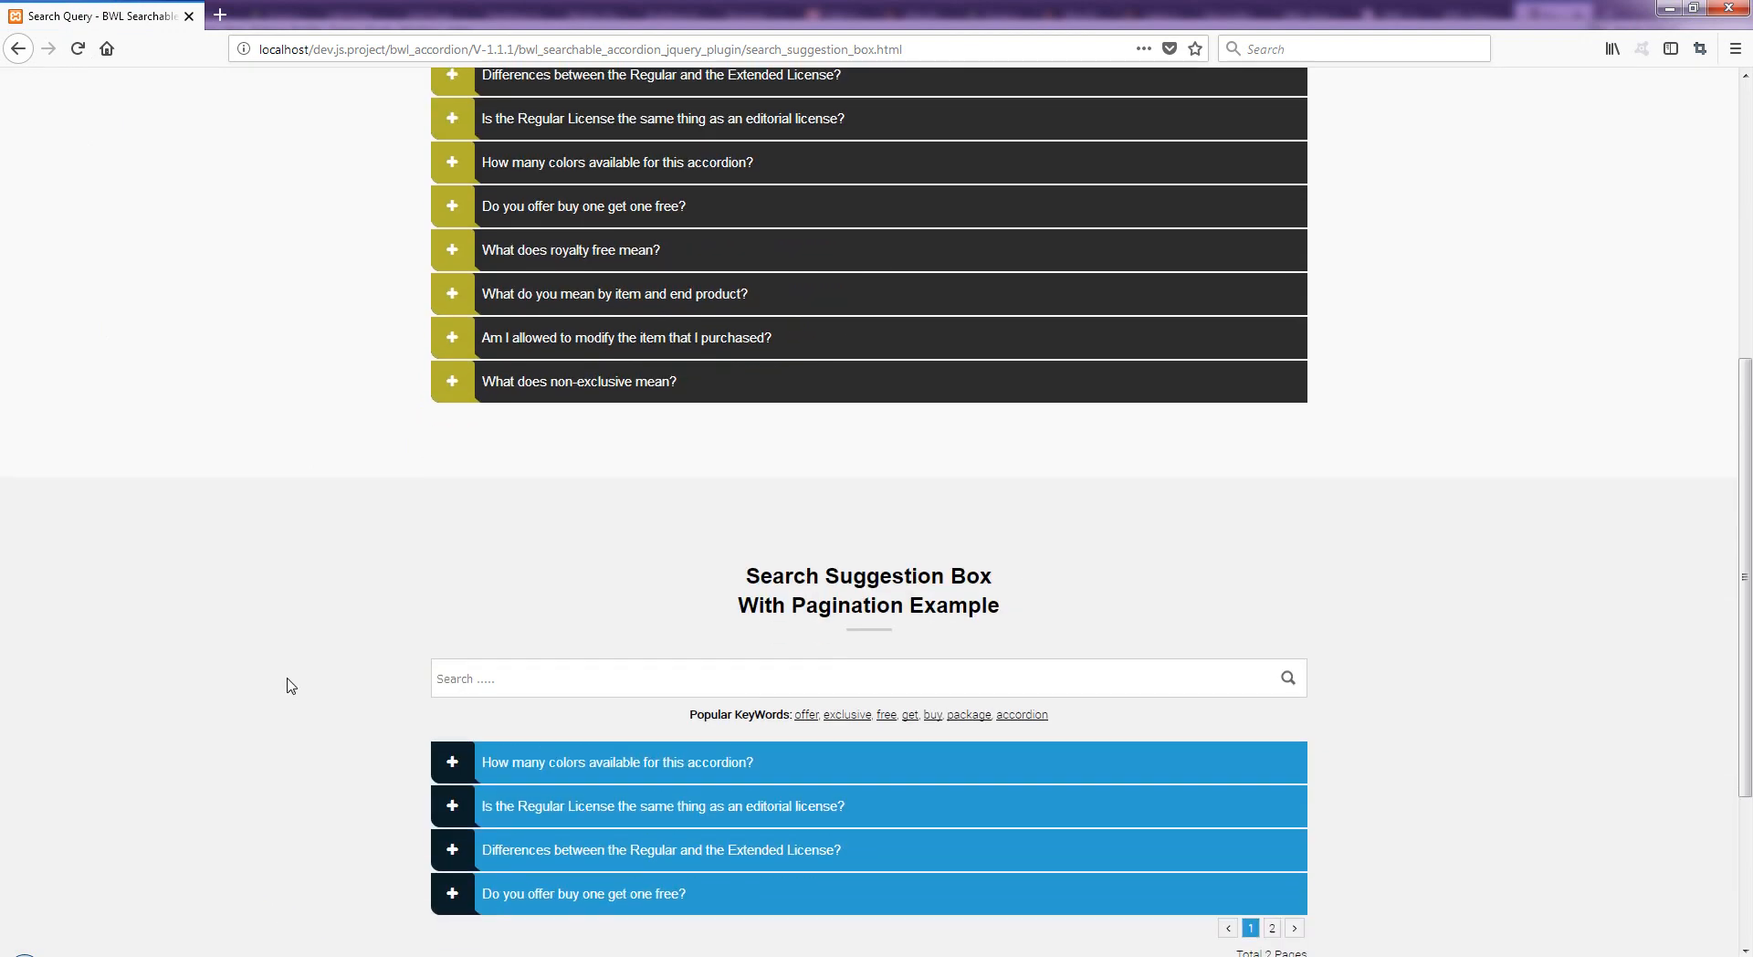
scroll(down, 3)
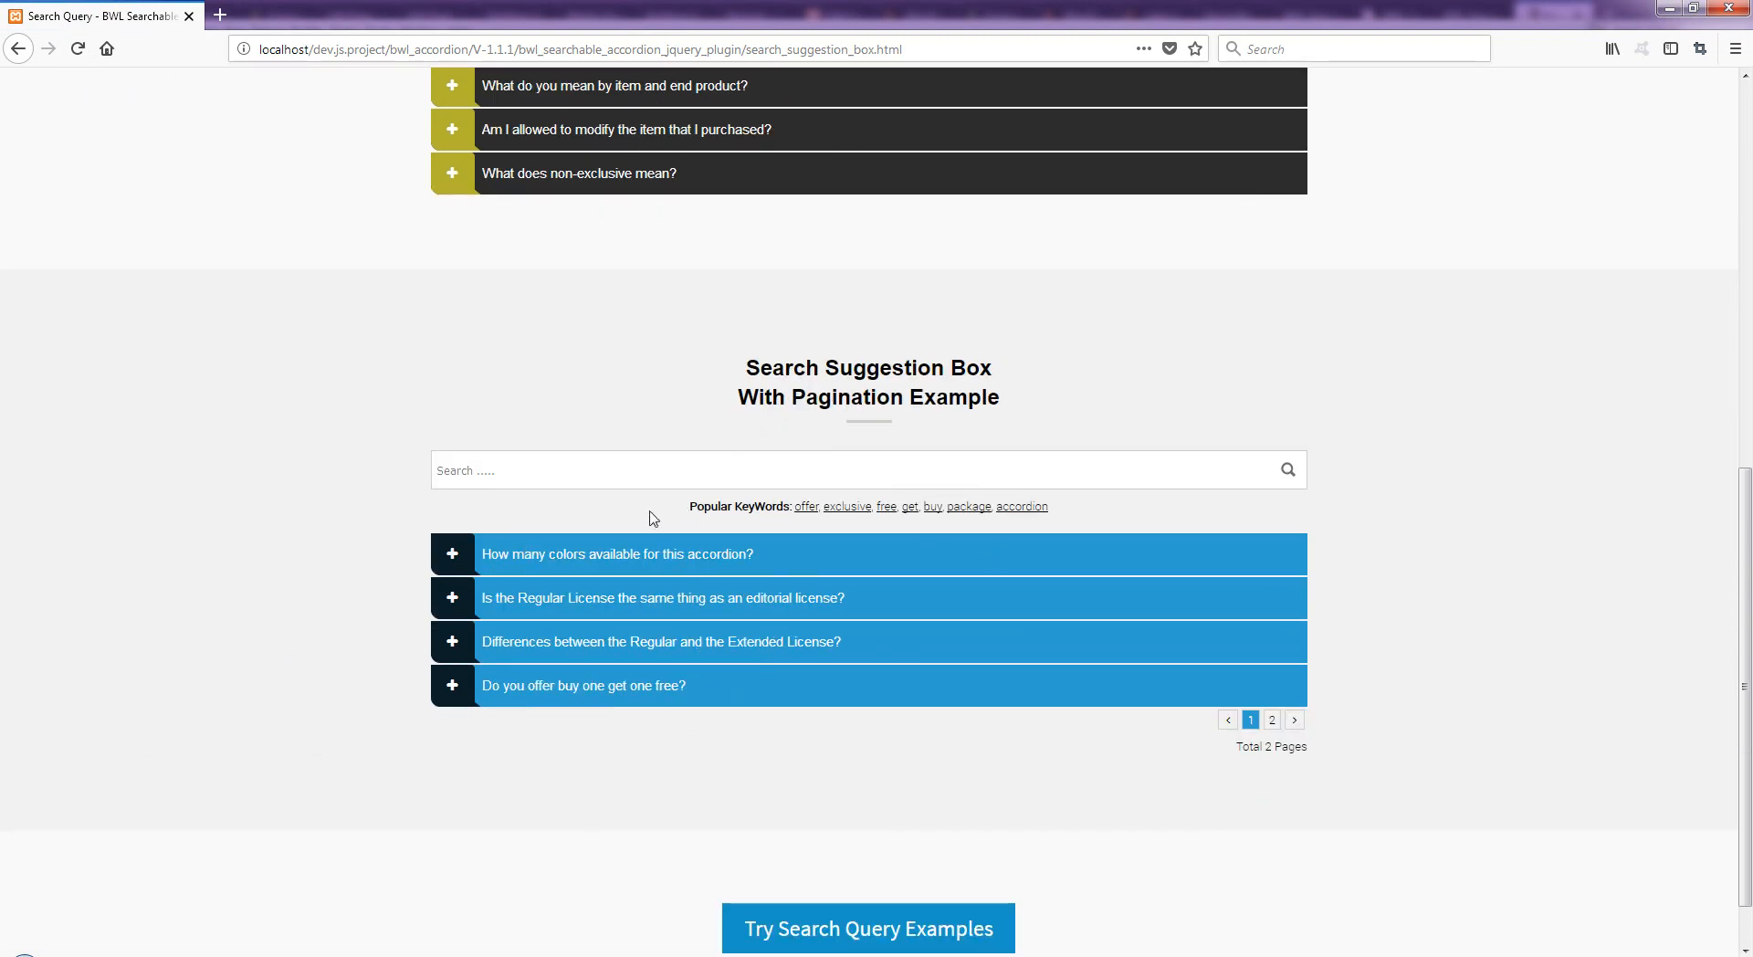
mouse_move(862, 675)
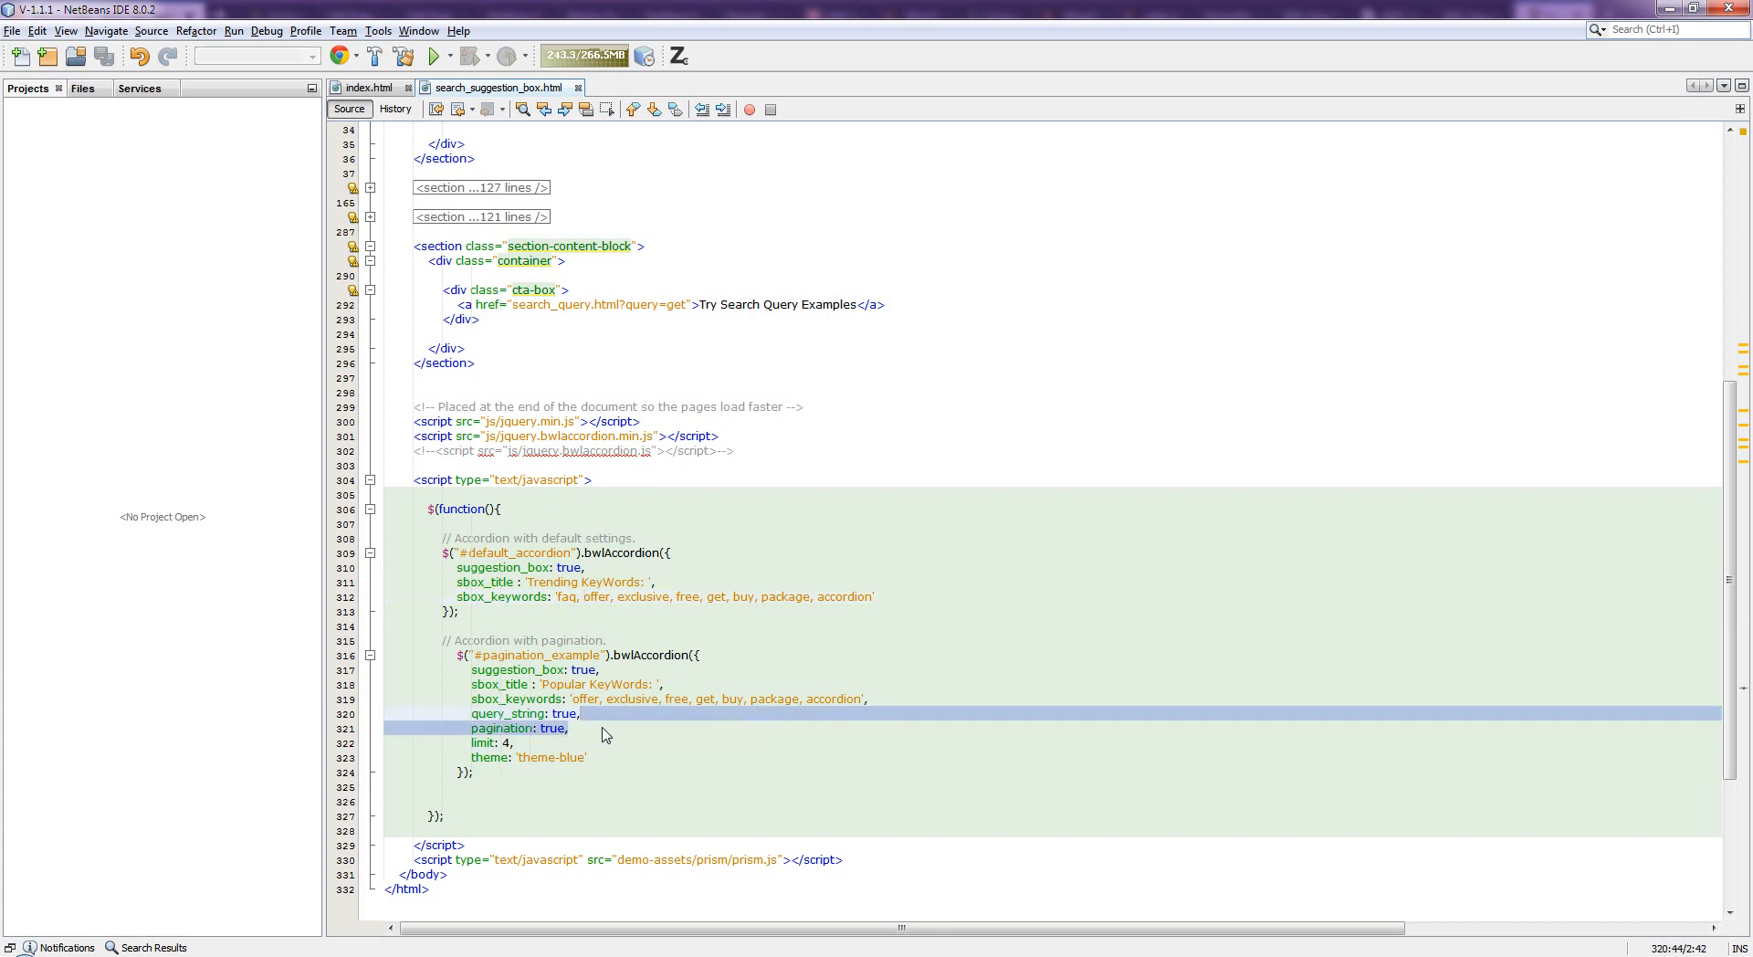
Change the default accordion's sbox_title to 'Your KeyWords: ', save, and return to the browser demo.
click(641, 732)
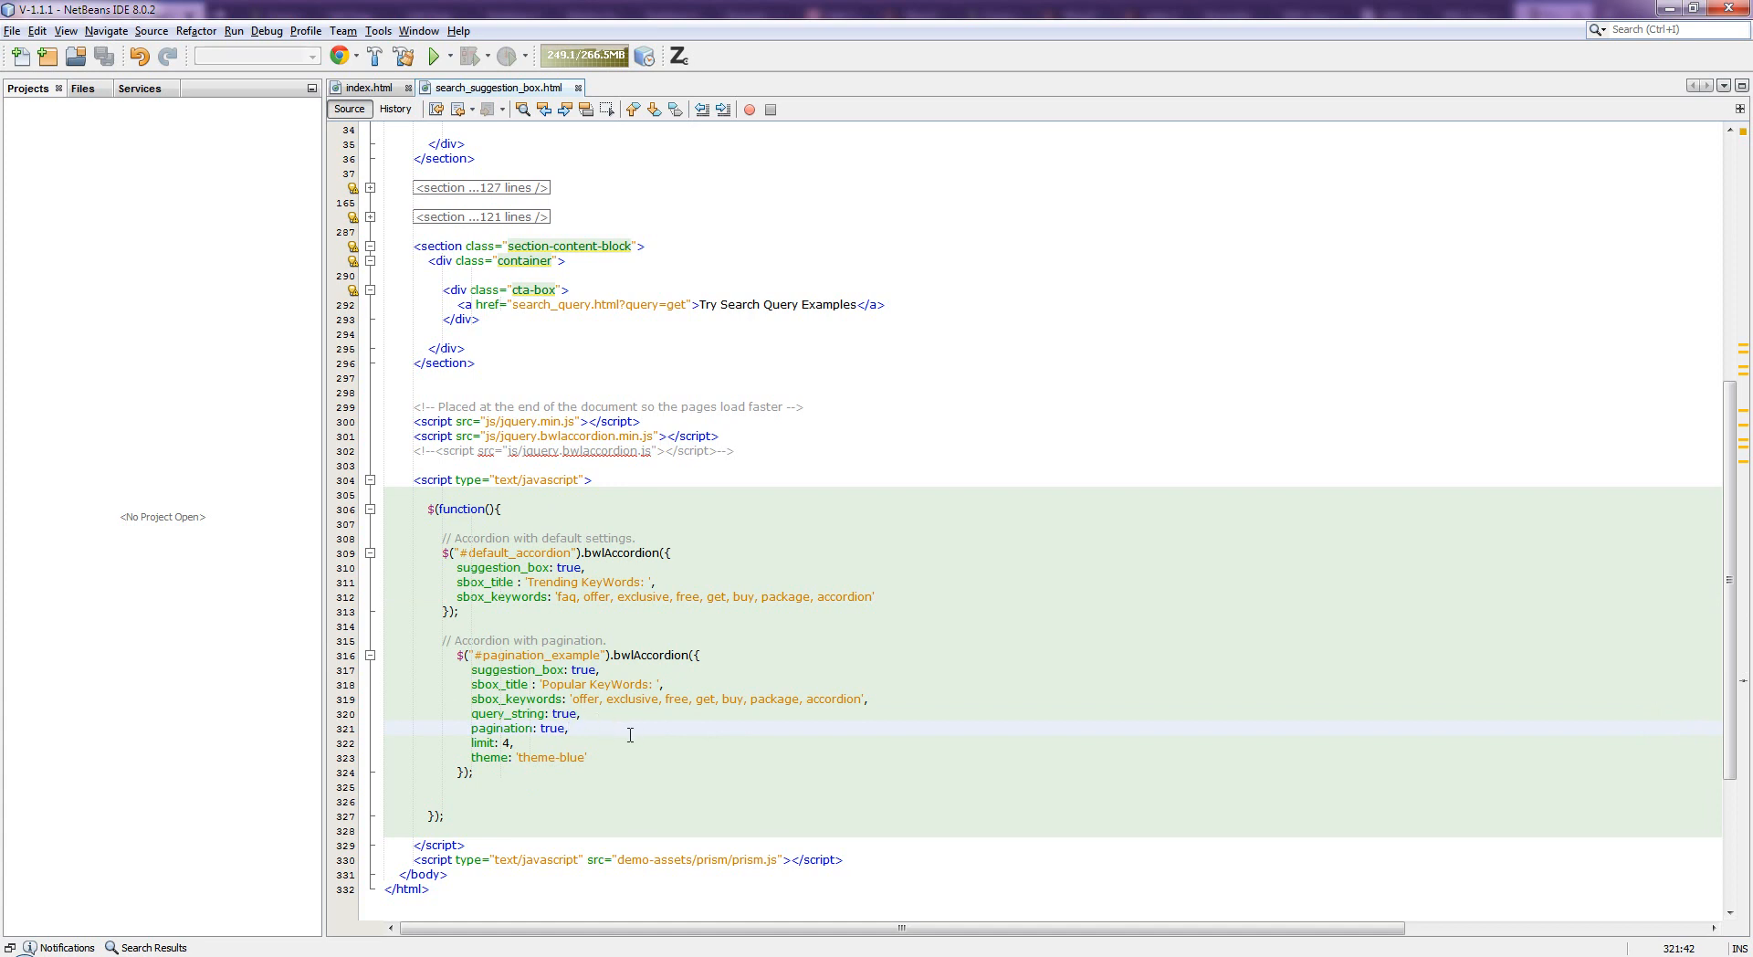
click(587, 566)
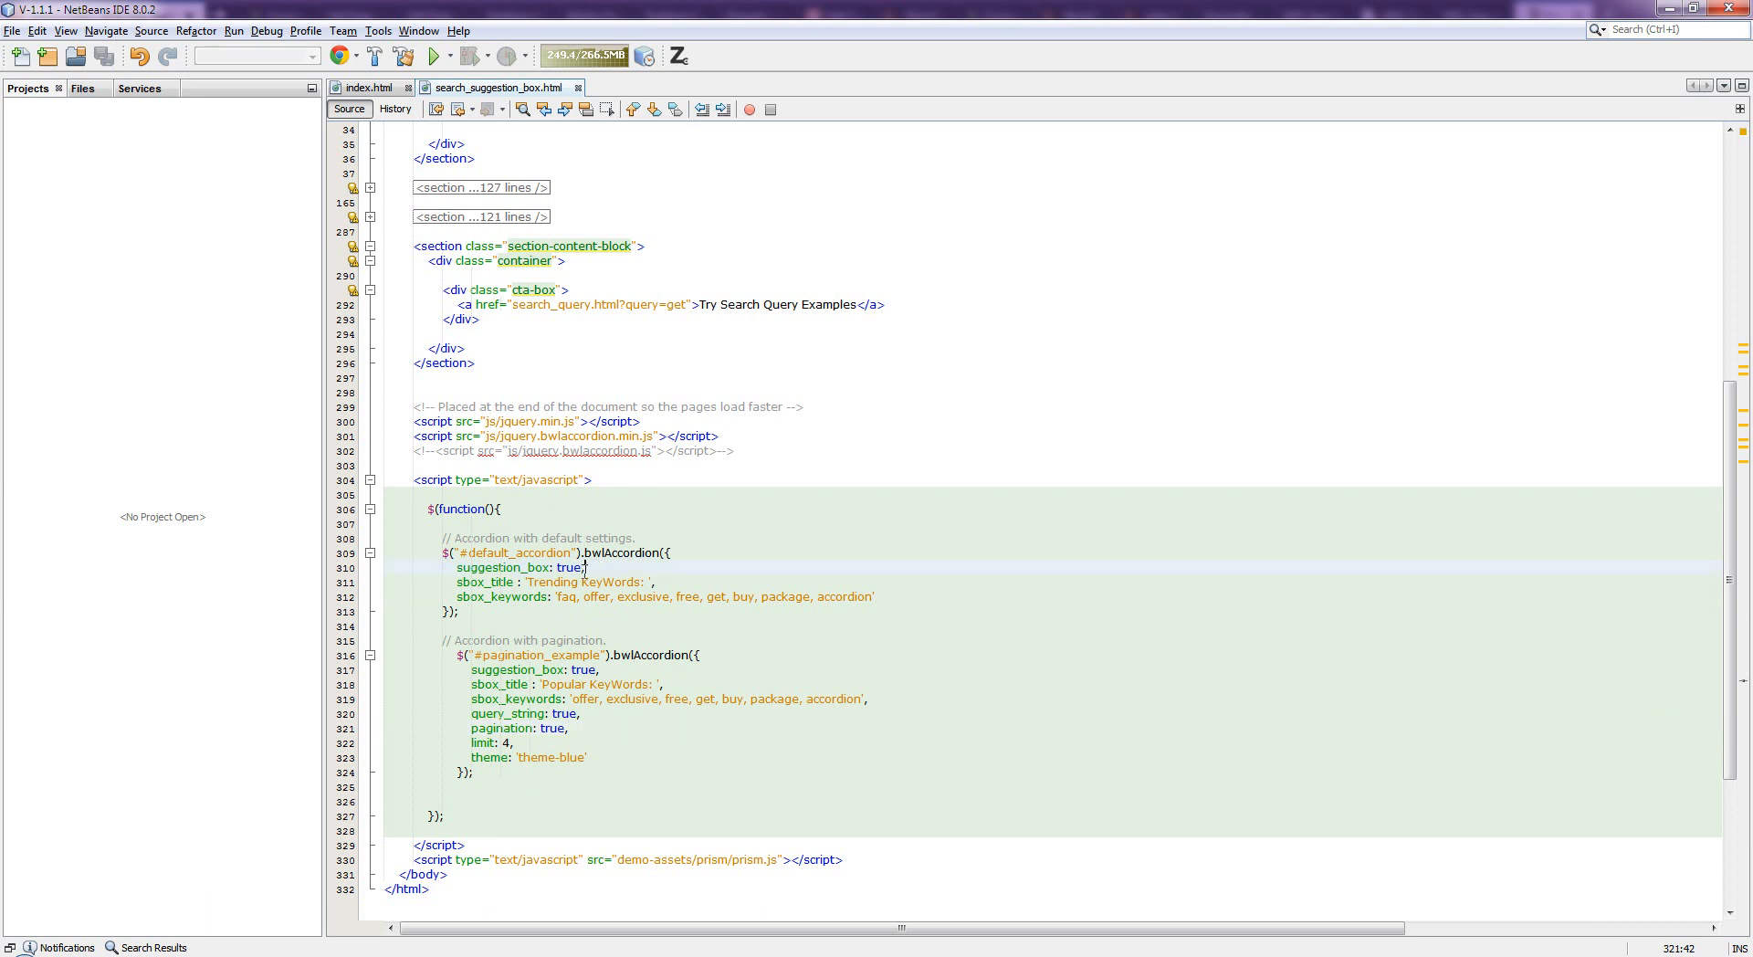
click(455, 566)
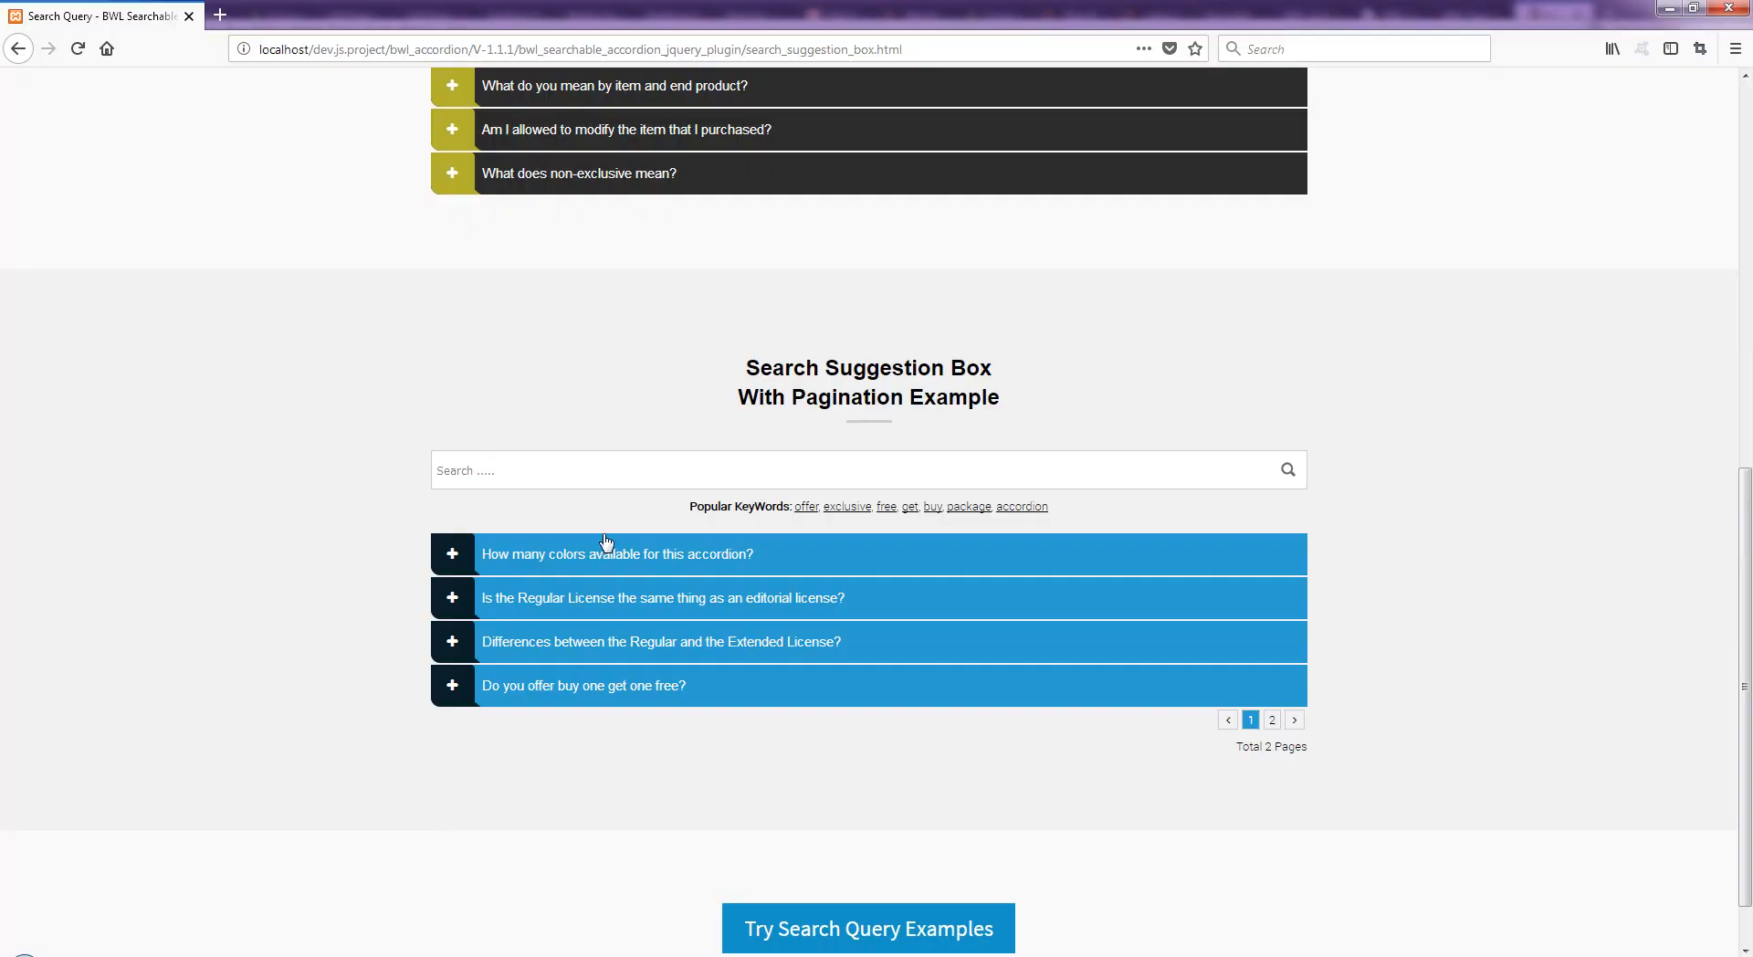
scroll(up, 3)
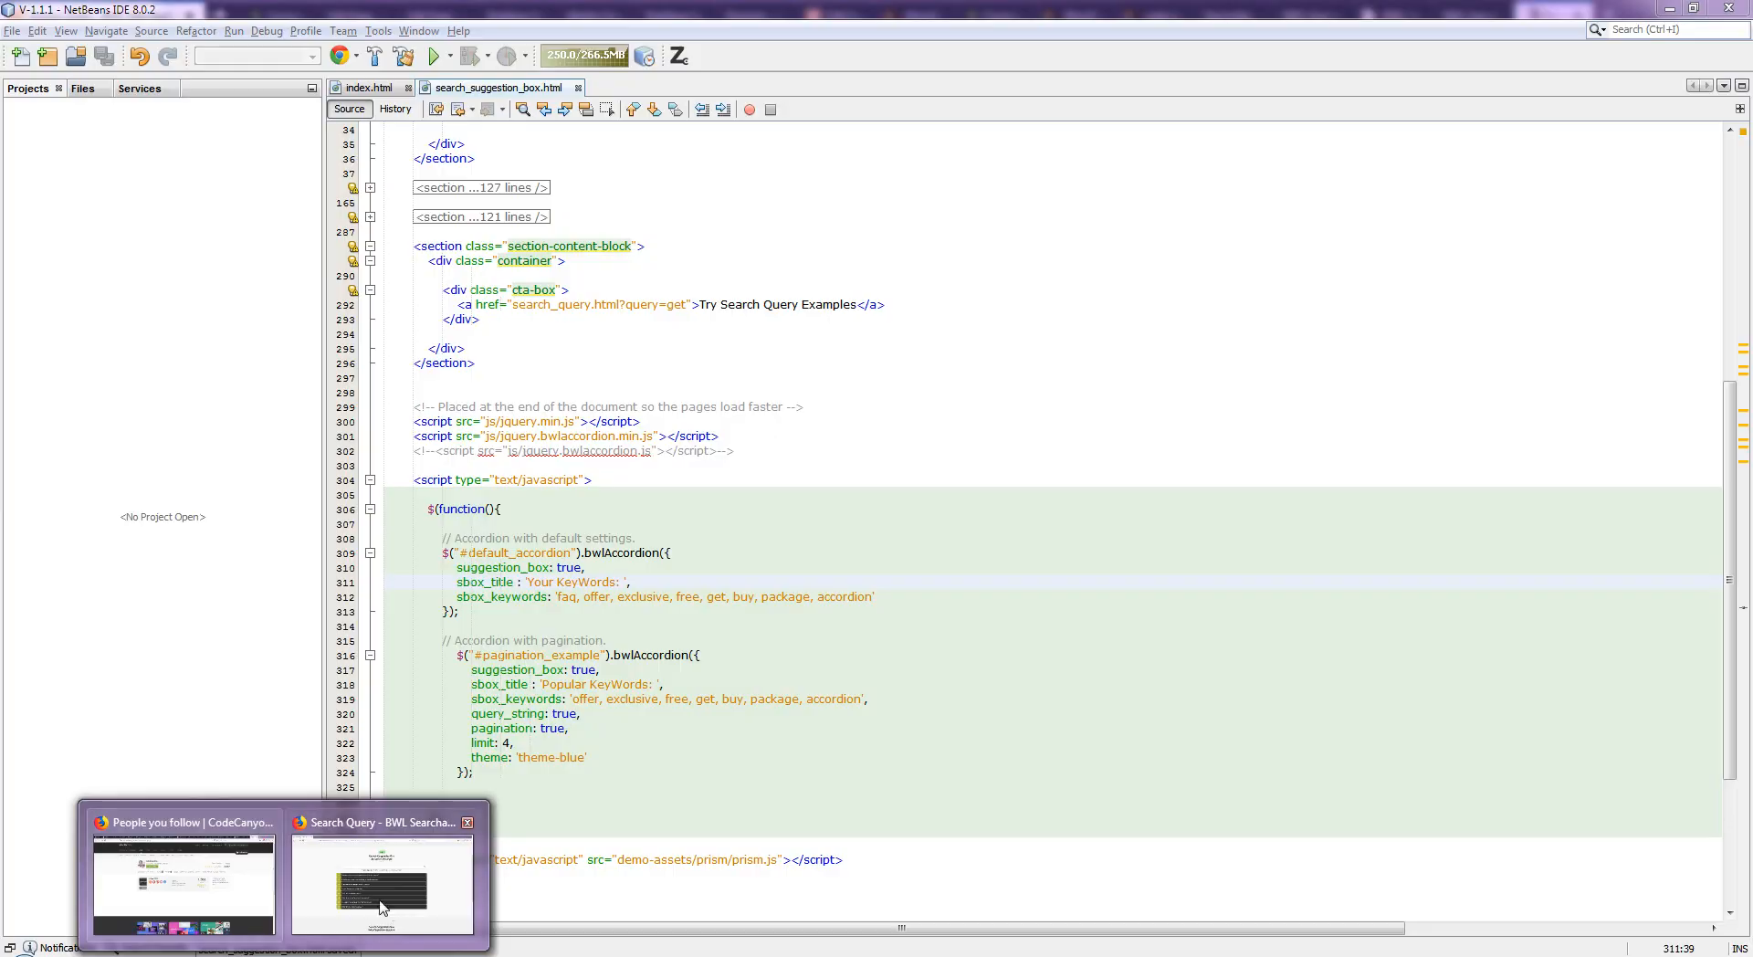
click(380, 884)
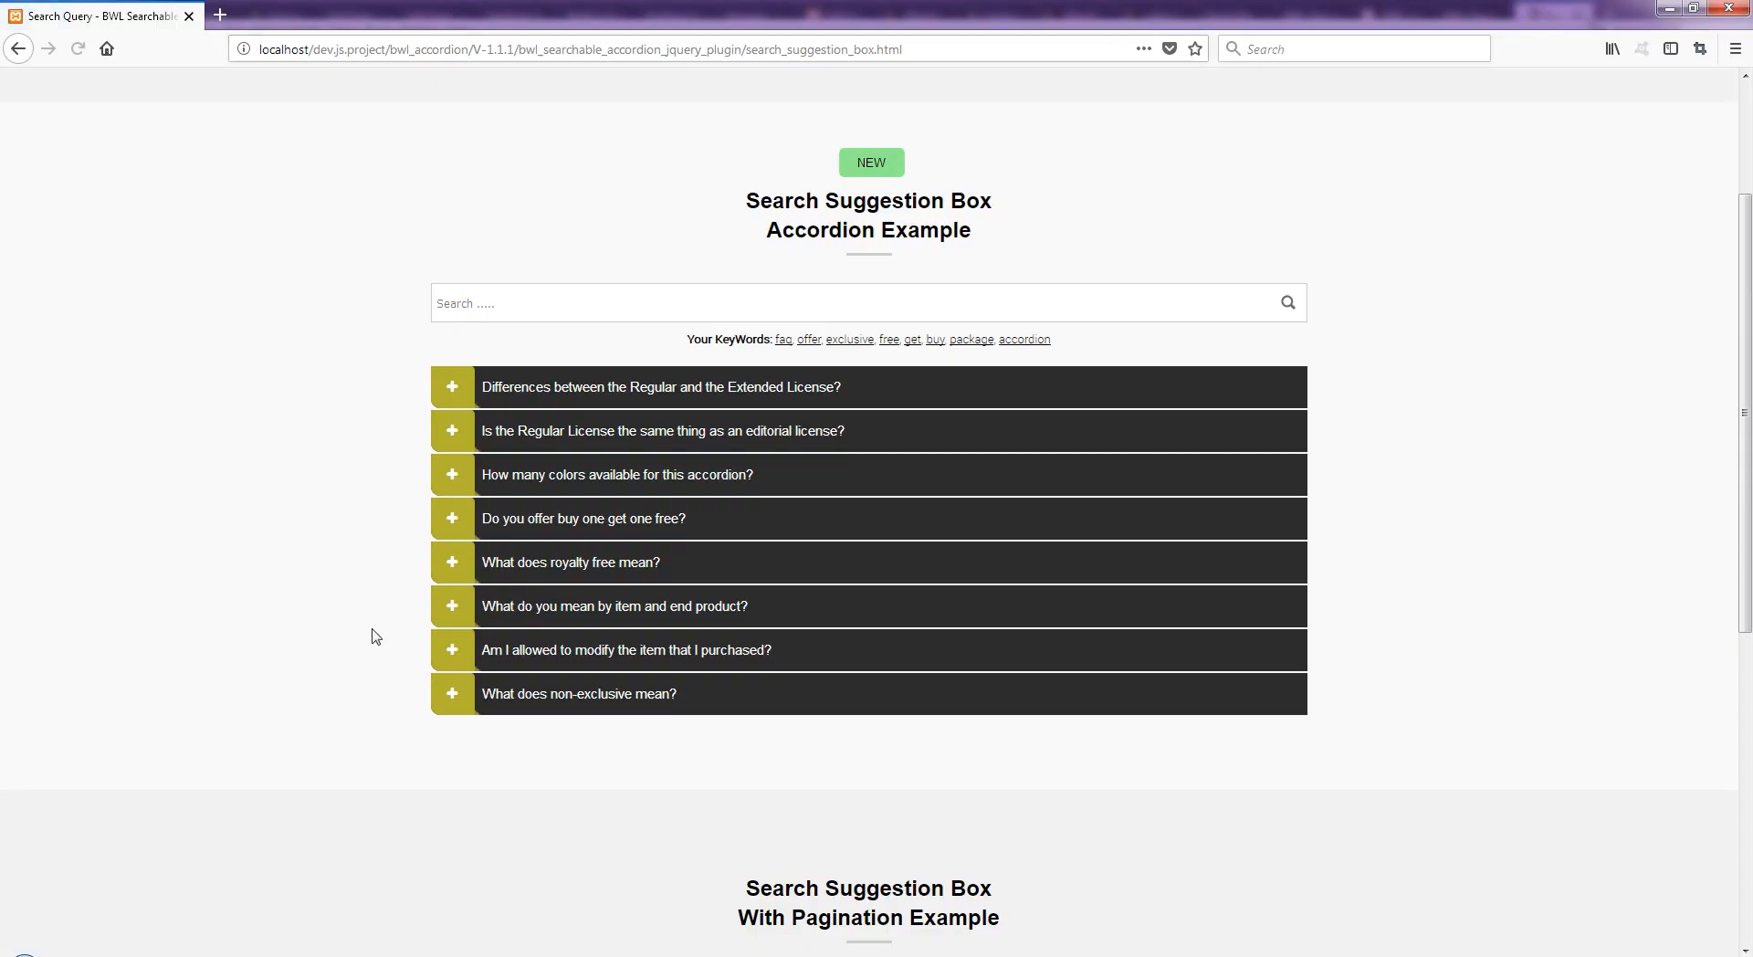
mouse_move(285, 706)
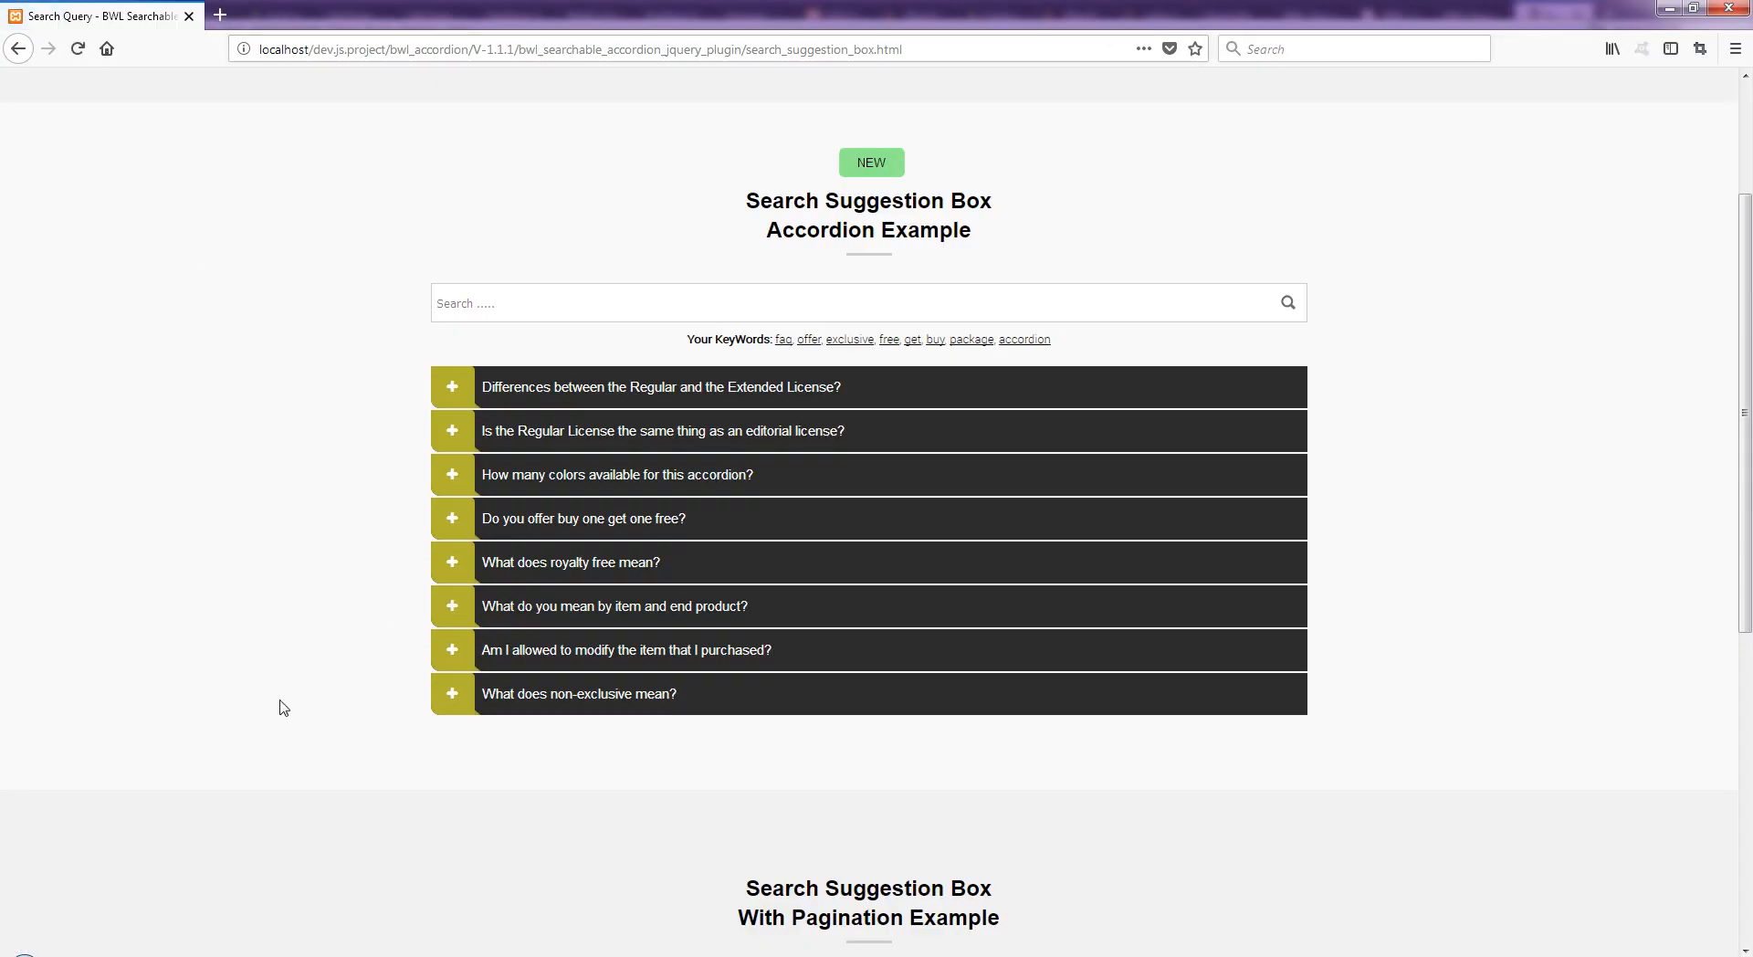